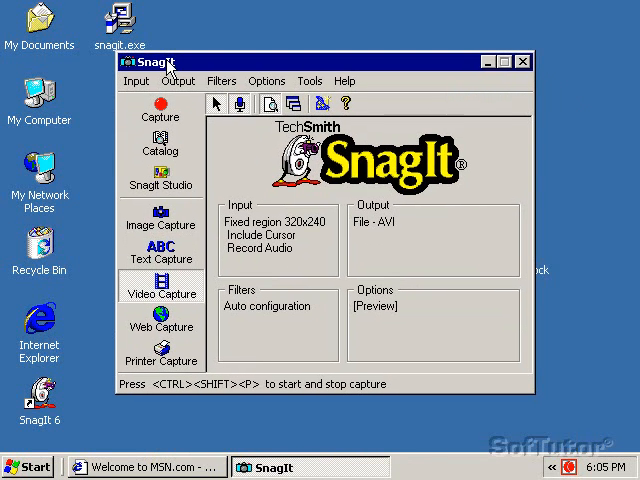
mouse_move(150, 89)
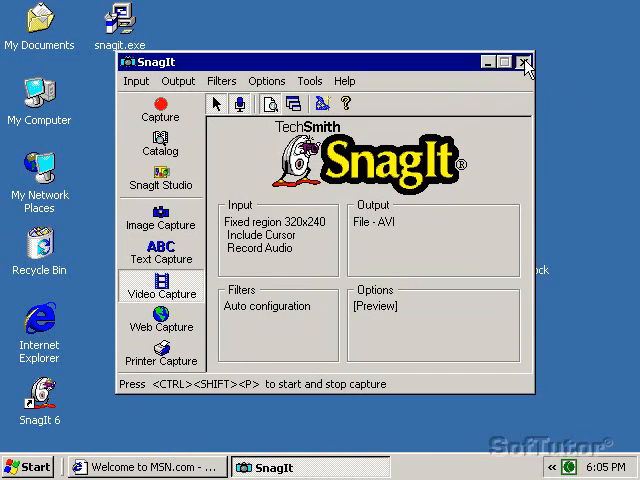
Relaunch SnagIt, continue the evaluation, and advance the Quick Start wizard to Preview Window.
click(527, 62)
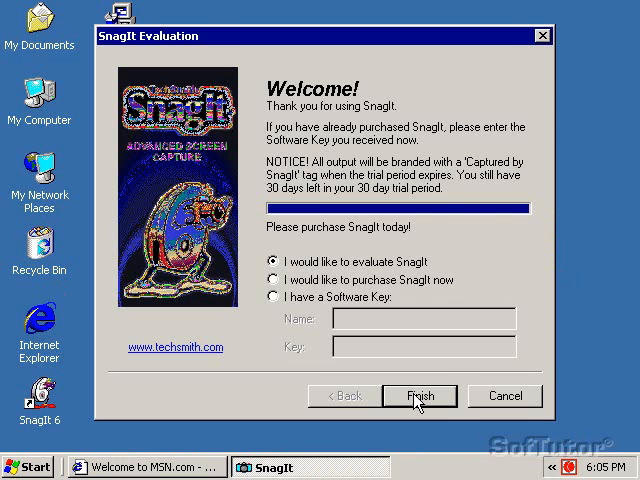
click(419, 396)
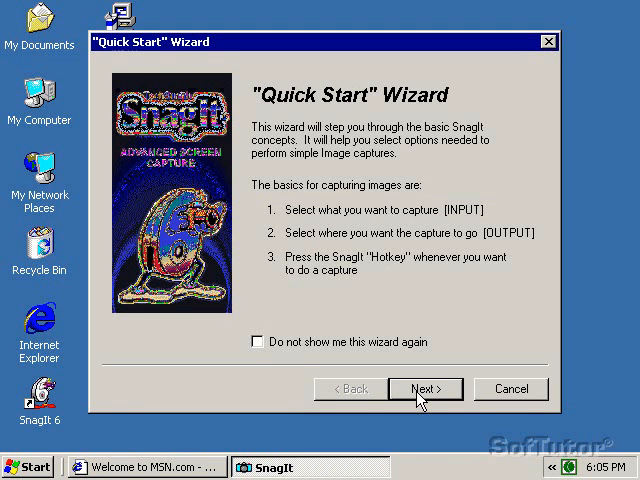
click(425, 389)
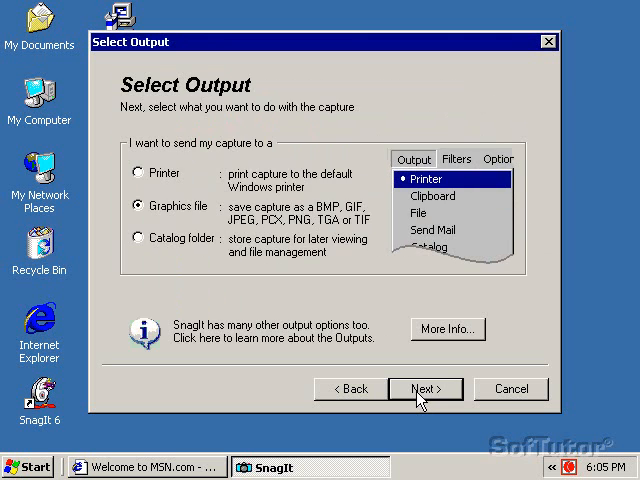
click(424, 389)
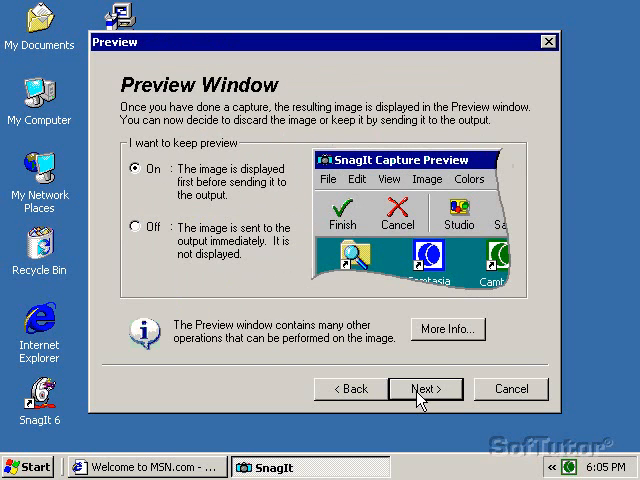
Finish the Quick Start wizard, switch to Video Capture, and review the Input options.
click(426, 389)
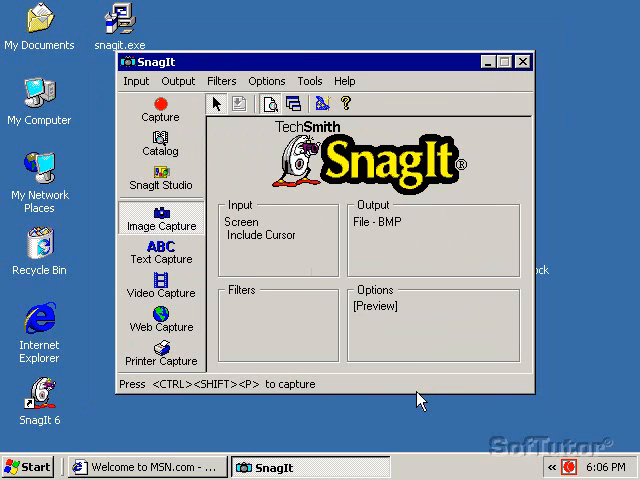
mouse_move(221, 79)
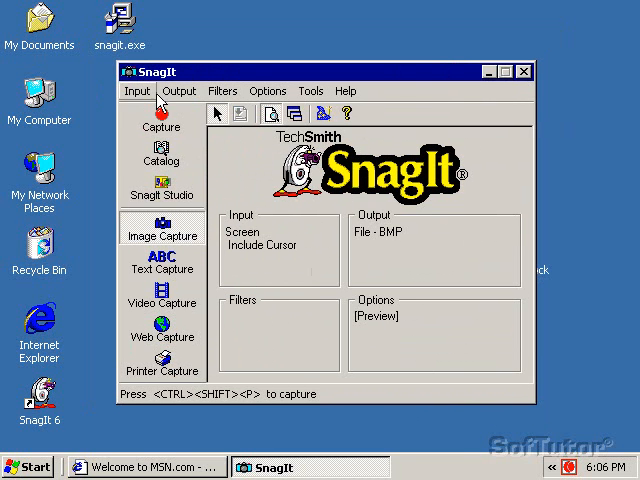
mouse_move(164, 297)
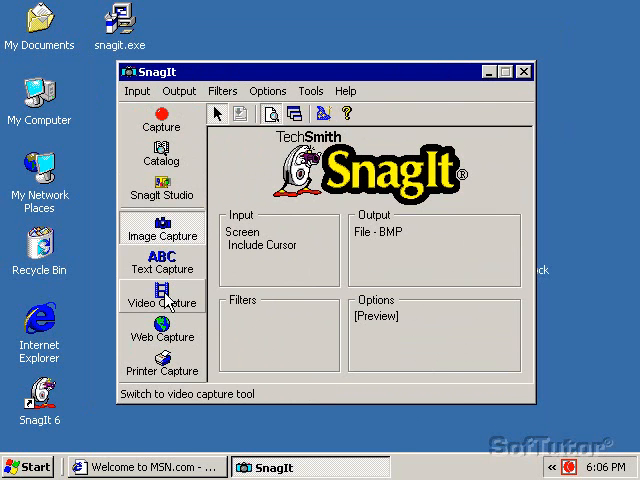
click(161, 297)
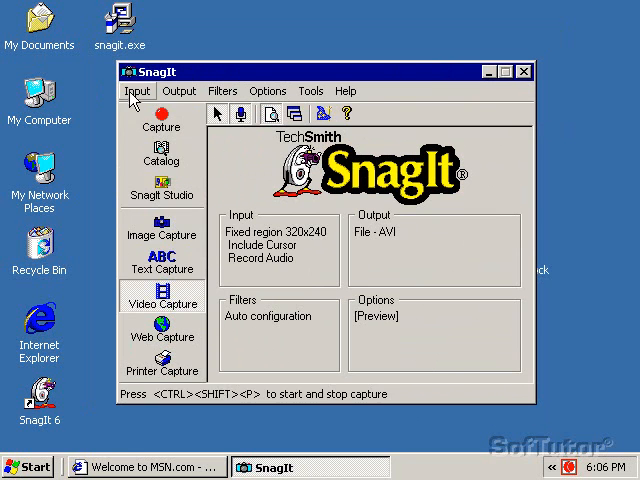
click(147, 91)
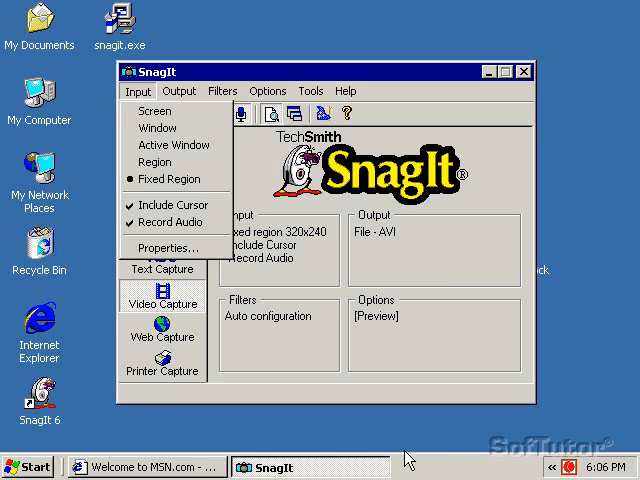
mouse_move(586, 178)
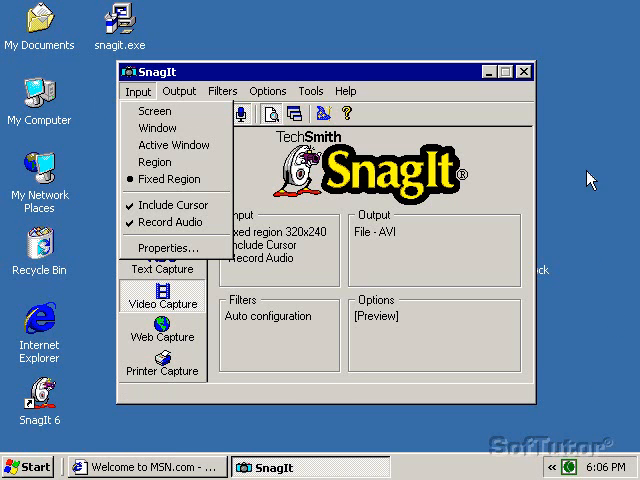
mouse_move(305, 17)
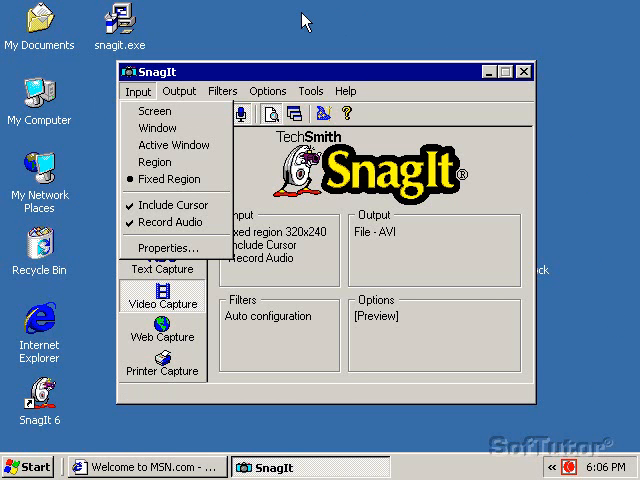
mouse_move(258, 37)
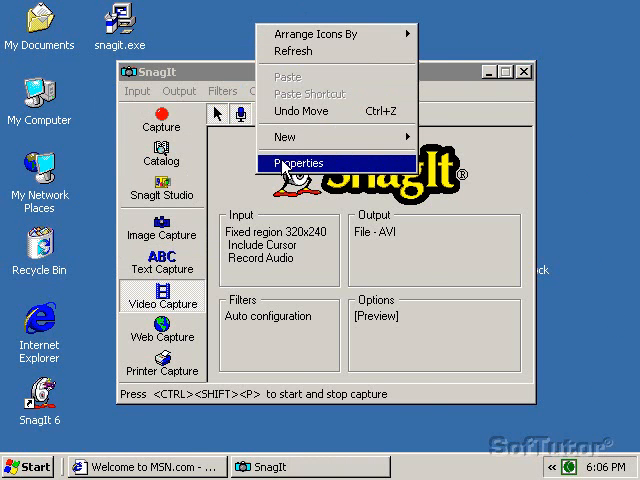
Show the Display Properties Settings tab with 640x480 resolution and Low (8 bit) colour.
click(298, 162)
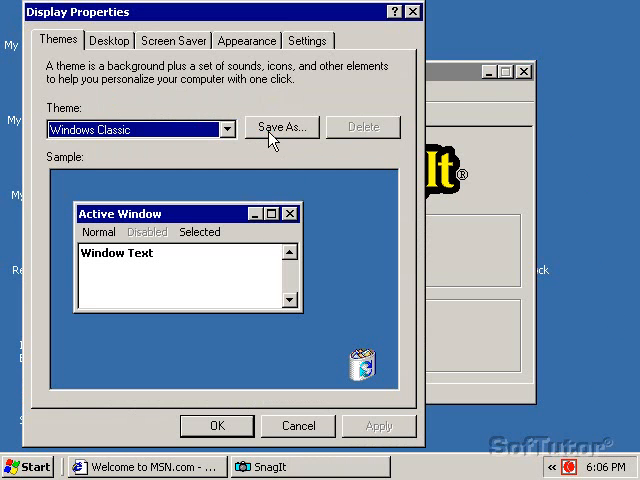
click(308, 40)
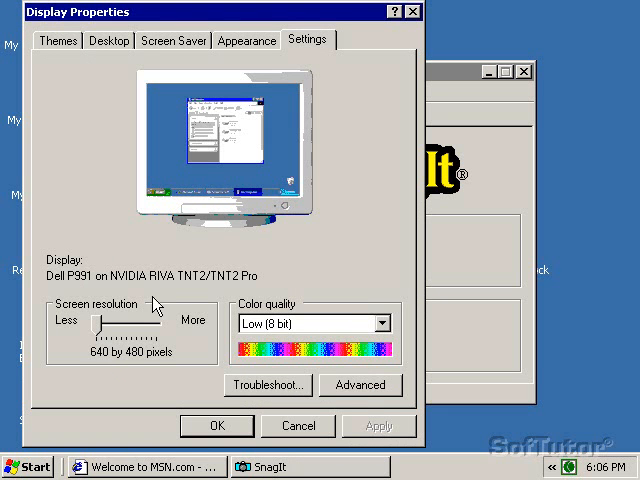
mouse_move(97, 367)
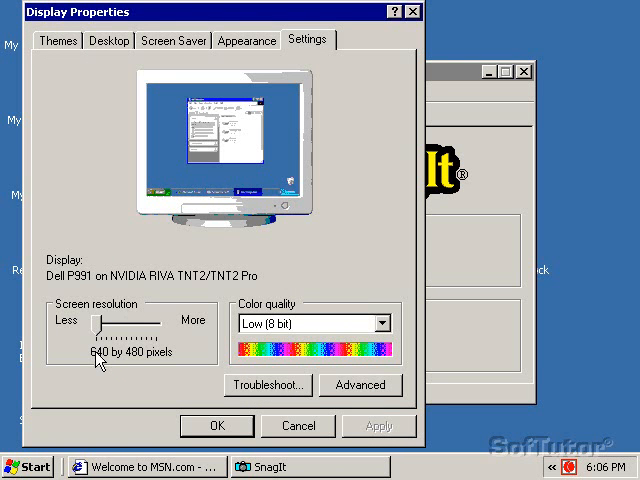
mouse_move(268, 340)
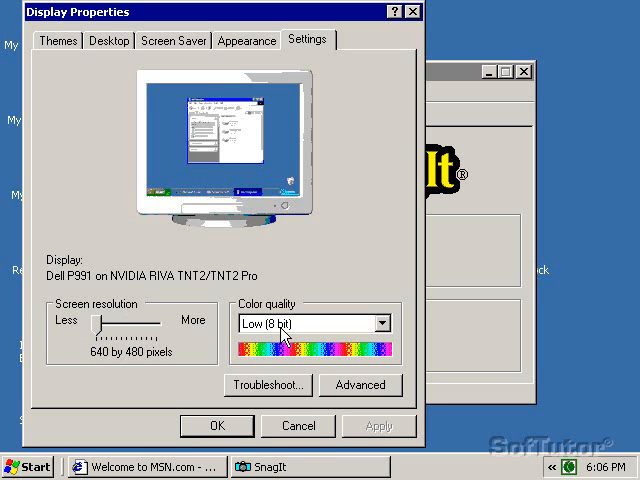
mouse_move(278, 272)
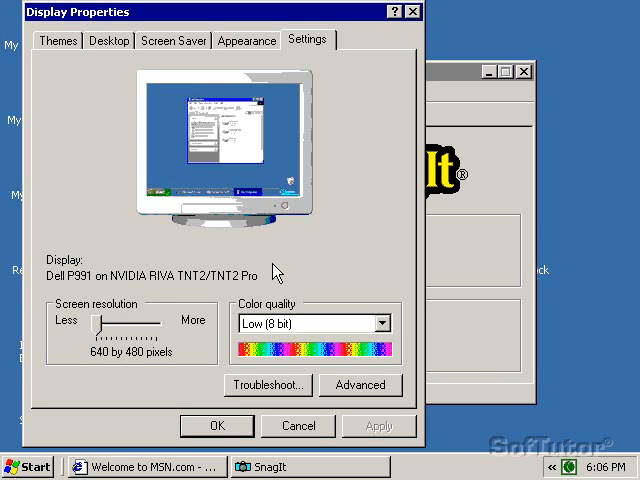
mouse_move(335, 322)
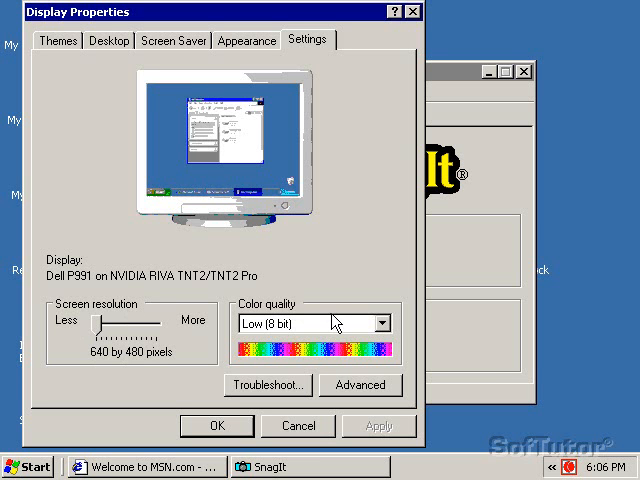
mouse_move(91, 281)
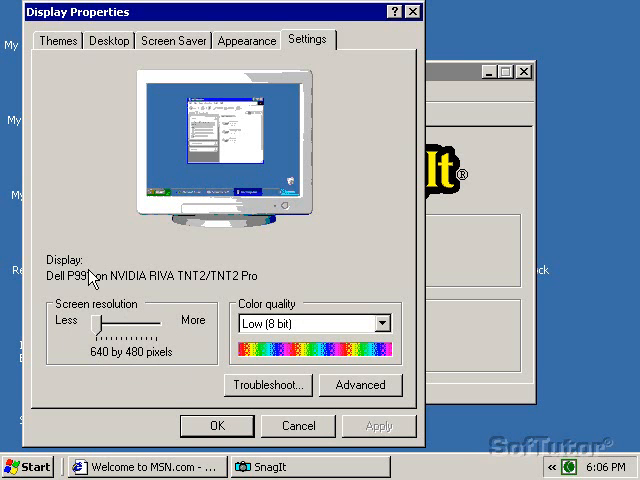
mouse_move(140, 255)
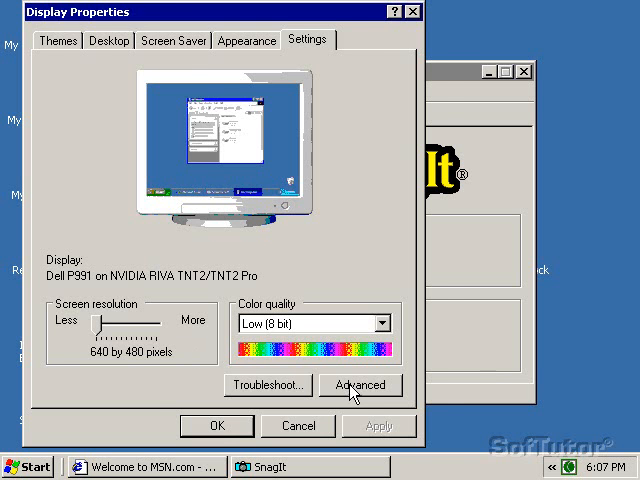
View the Adapter tab in the Dell P991 on RIVA TNT2 advanced display properties.
click(360, 385)
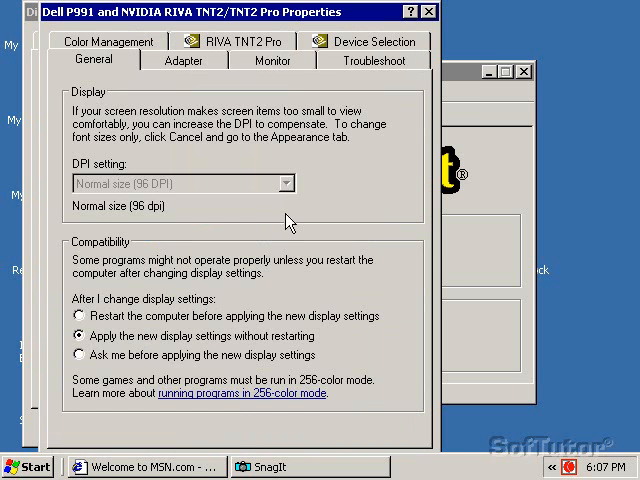
mouse_move(178, 63)
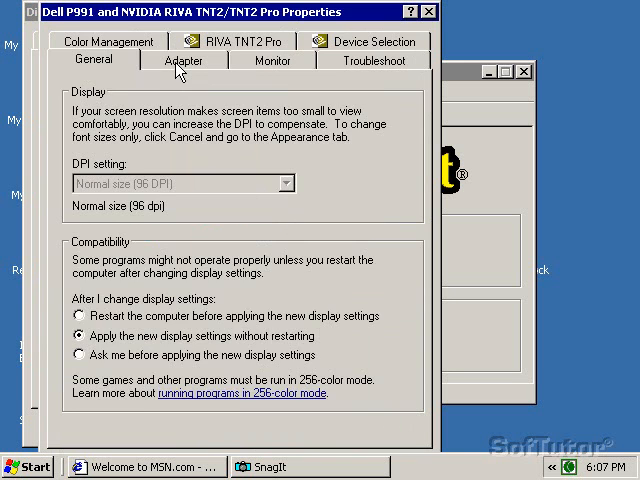
click(183, 63)
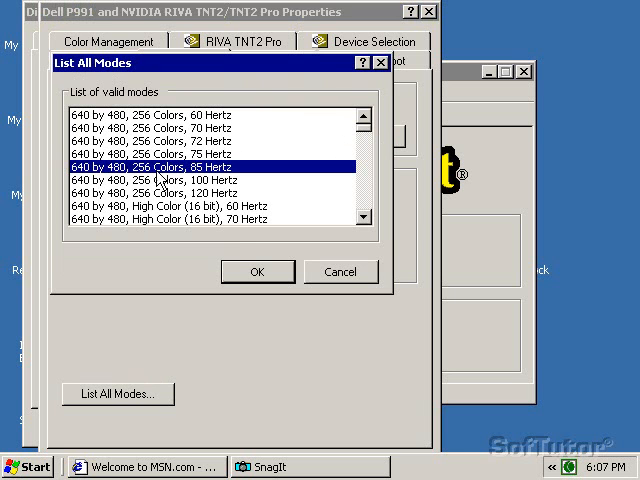
mouse_move(200, 182)
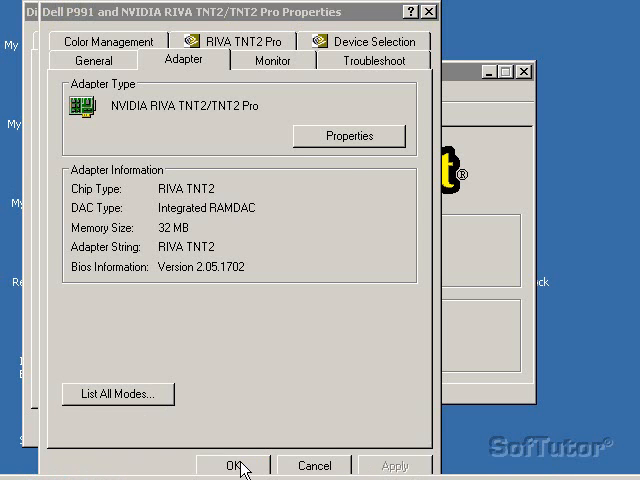
Close advanced display properties, confirm Include Cursor and Record Audio, then view Output choices.
click(236, 465)
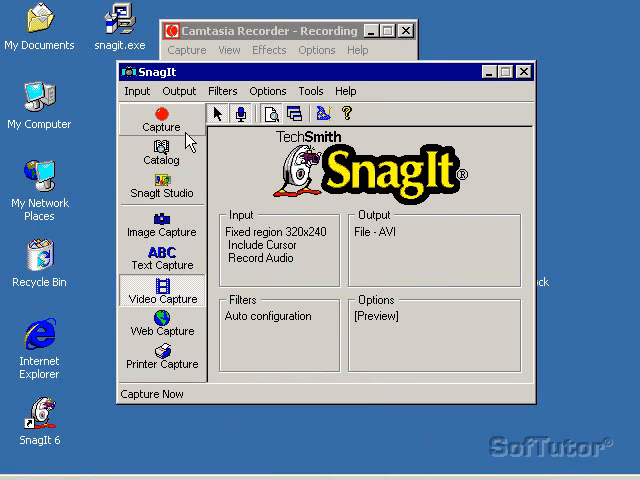
mouse_move(170, 299)
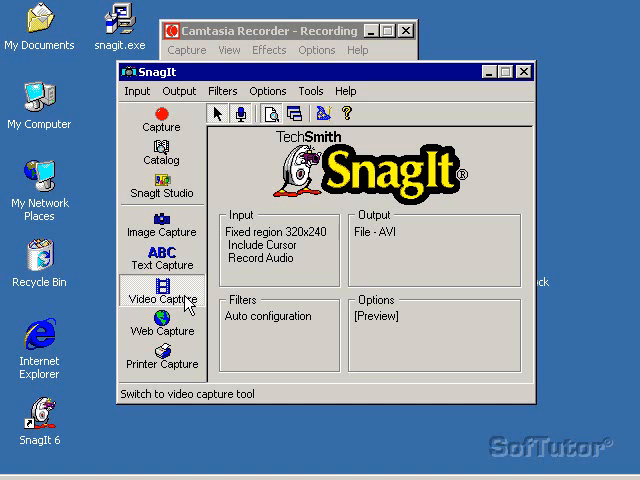
click(137, 91)
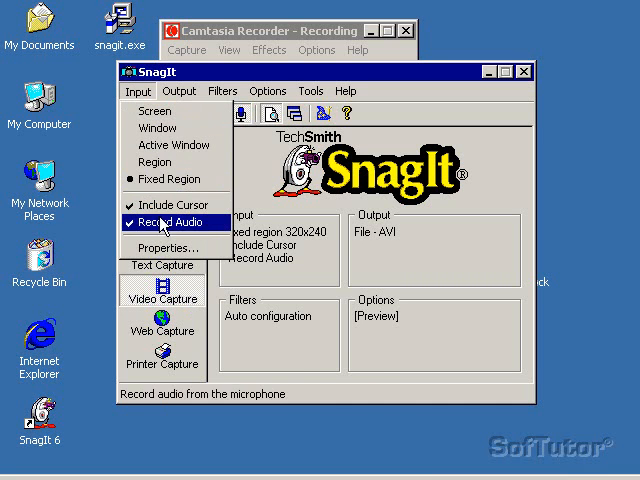
mouse_move(171, 204)
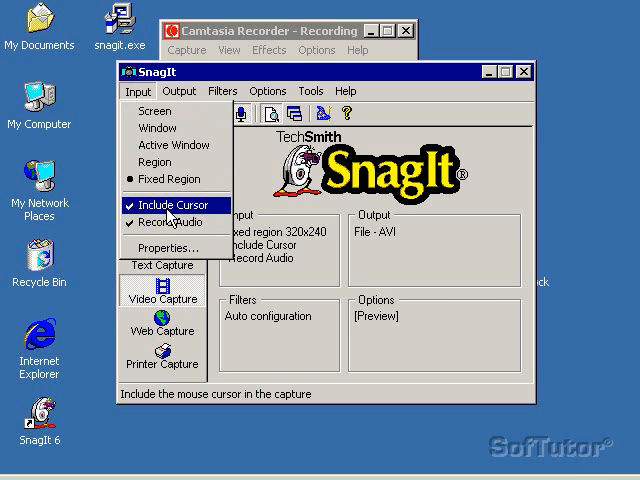
mouse_move(168, 223)
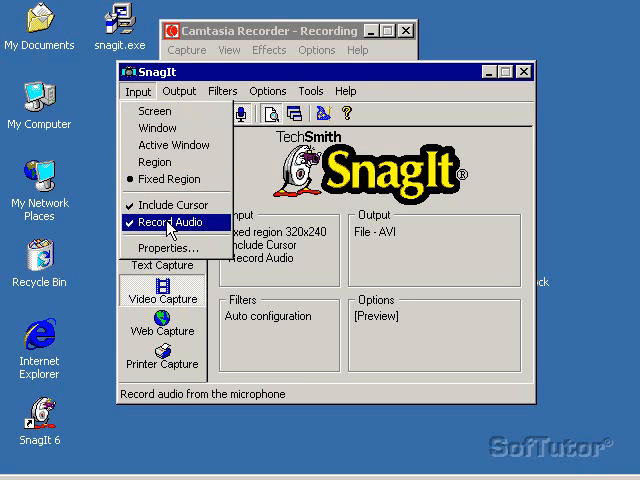
click(179, 91)
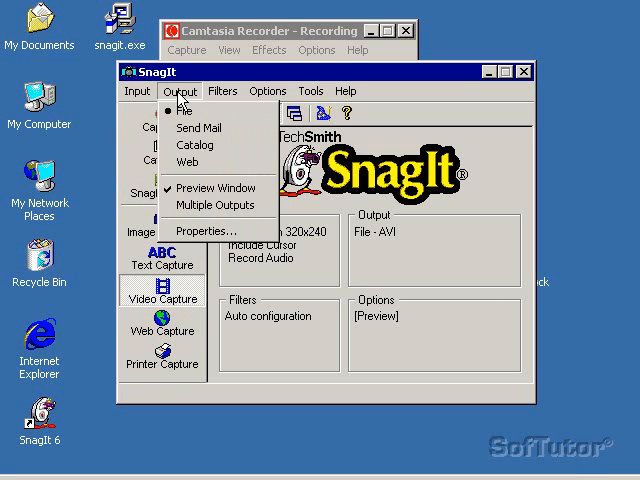
mouse_move(190, 230)
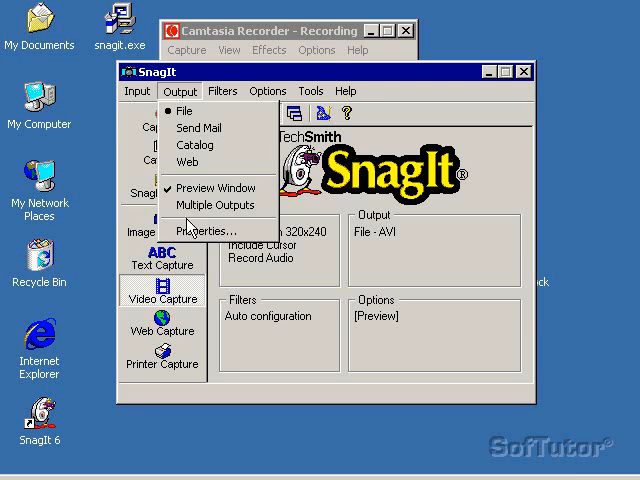
Disable Auto Configure and keep Microsoft RLE video compression at quality 85.
click(204, 230)
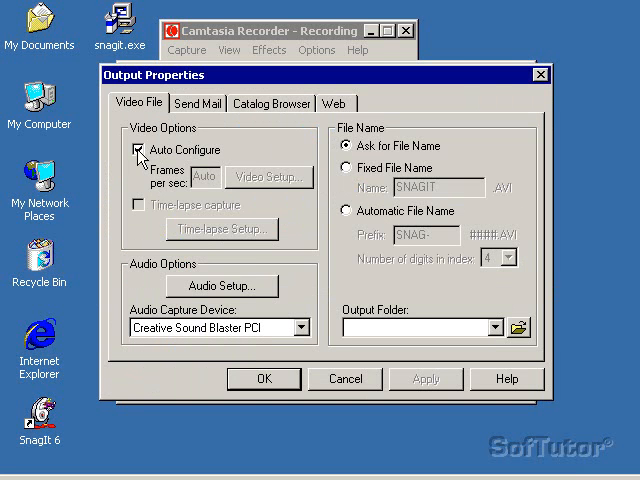
click(139, 150)
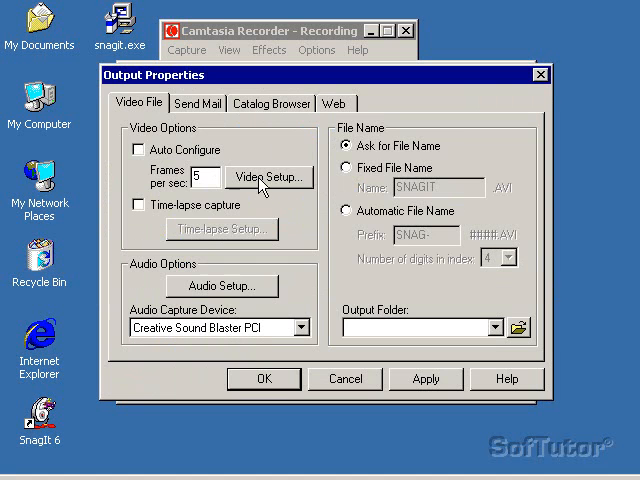
click(266, 177)
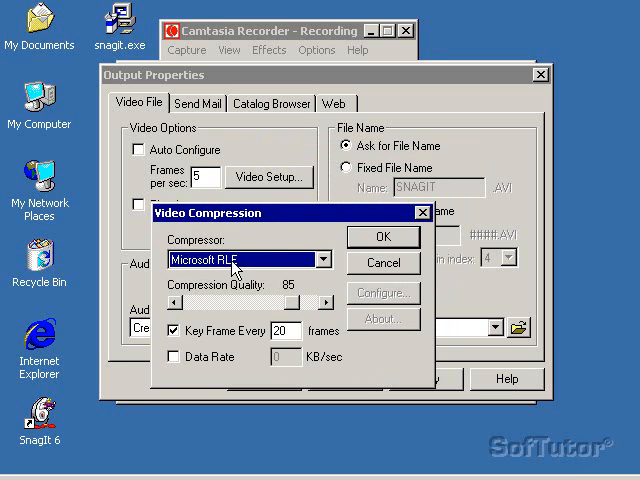
mouse_move(251, 178)
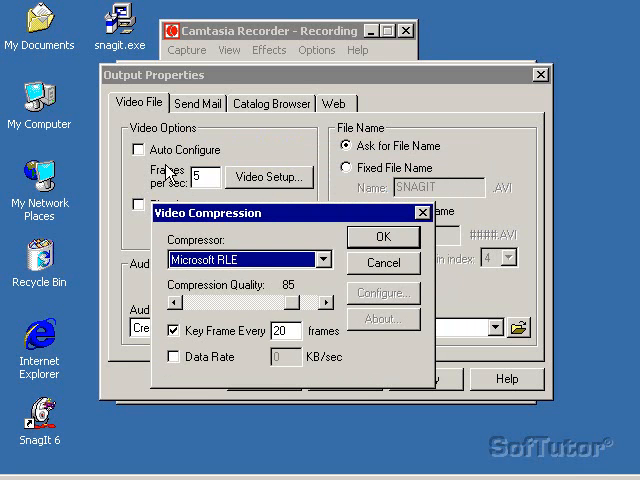
mouse_move(324, 262)
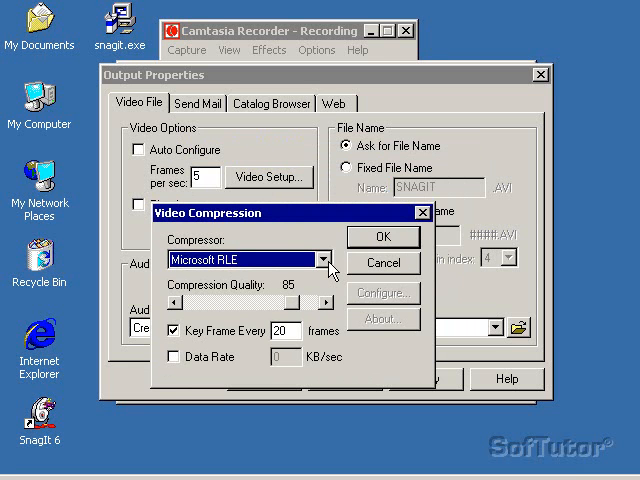
mouse_move(328, 266)
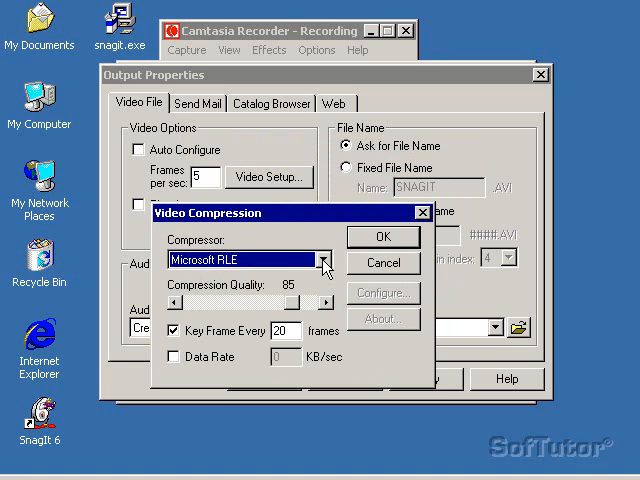
click(326, 260)
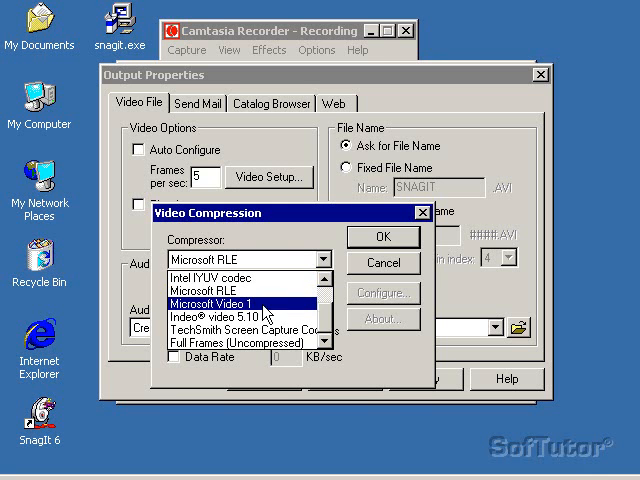
click(230, 290)
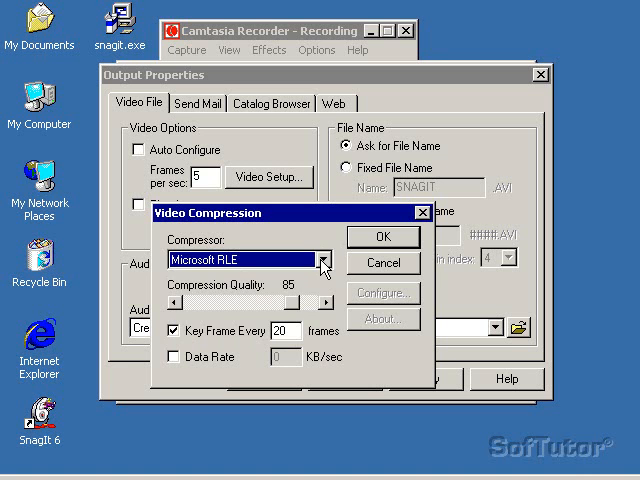
click(322, 259)
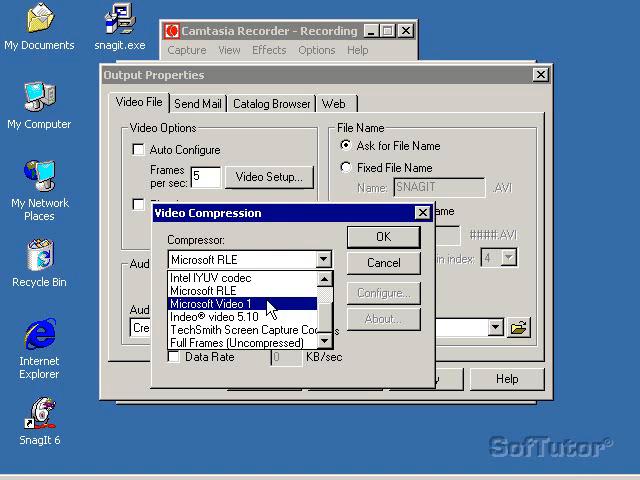
click(220, 290)
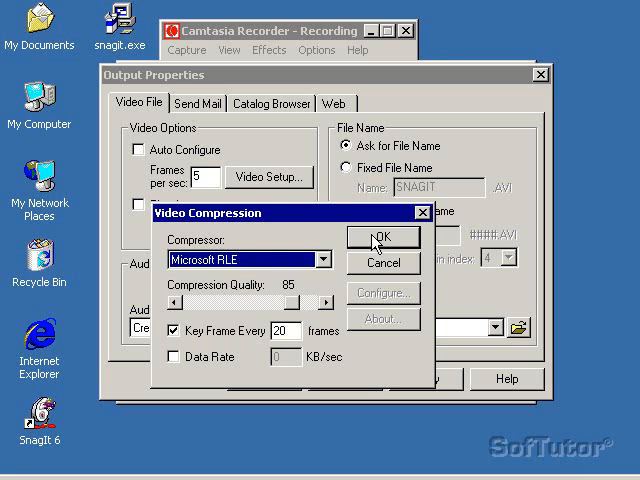
click(383, 237)
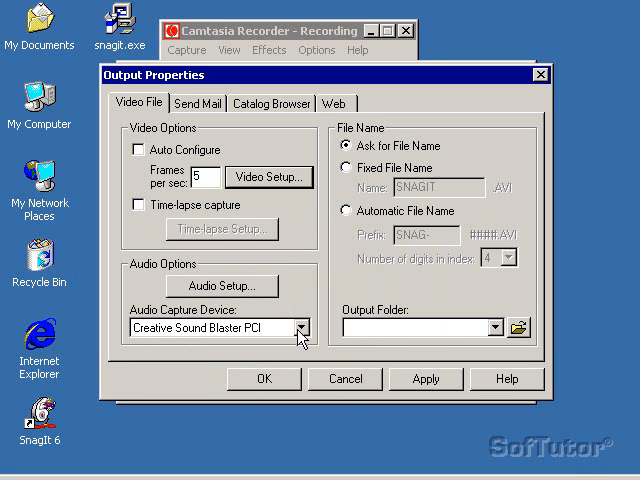
Keep Creative Sound Blaster PCI as the audio capture device and bring up Audio Setup.
click(301, 327)
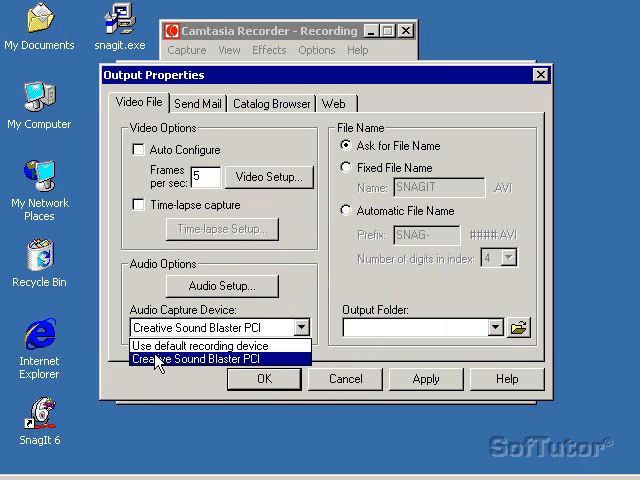
mouse_move(237, 372)
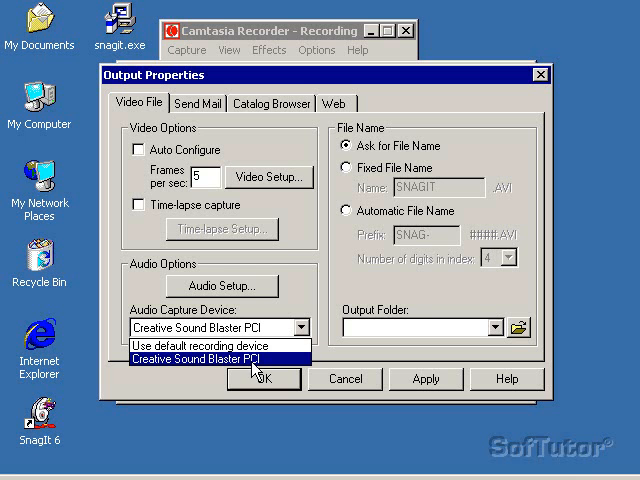
mouse_move(233, 345)
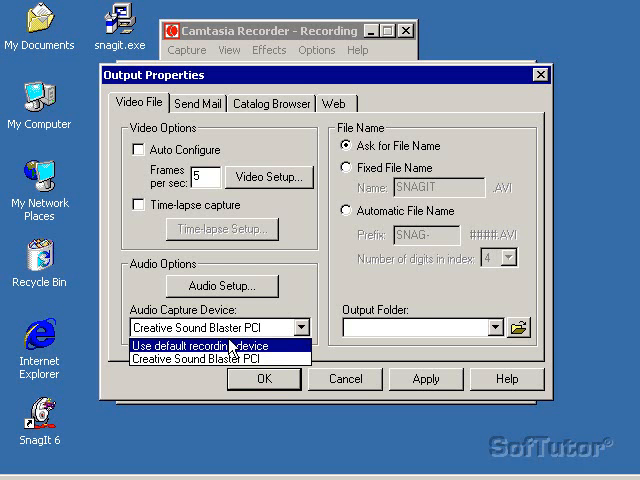
click(205, 360)
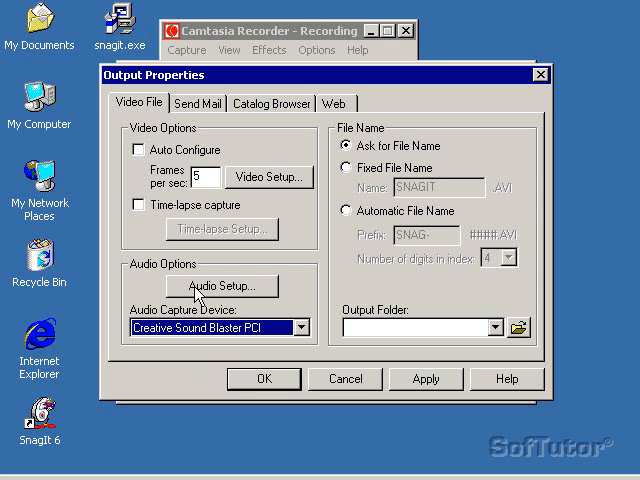
click(222, 286)
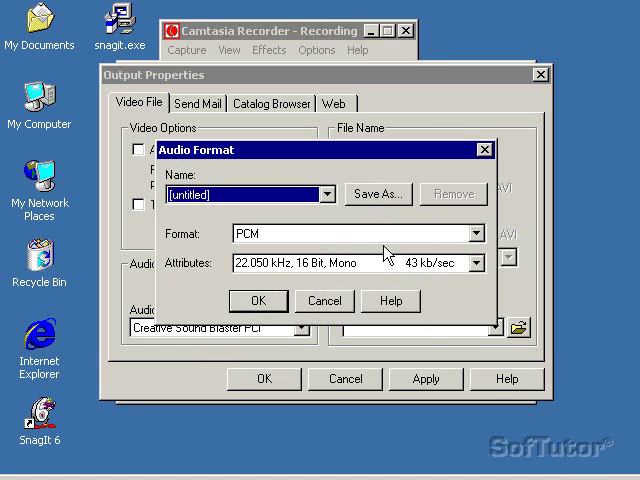
Choose 11.025 kHz, 16 Bit, Mono (21 kb/sec) as the audio attributes.
click(480, 263)
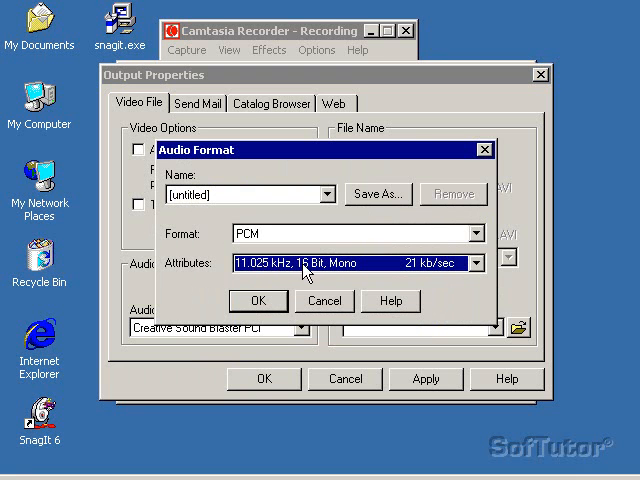
mouse_move(388, 272)
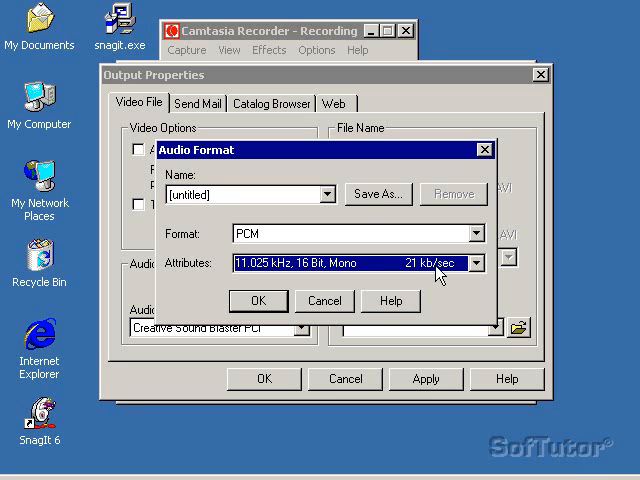
mouse_move(449, 285)
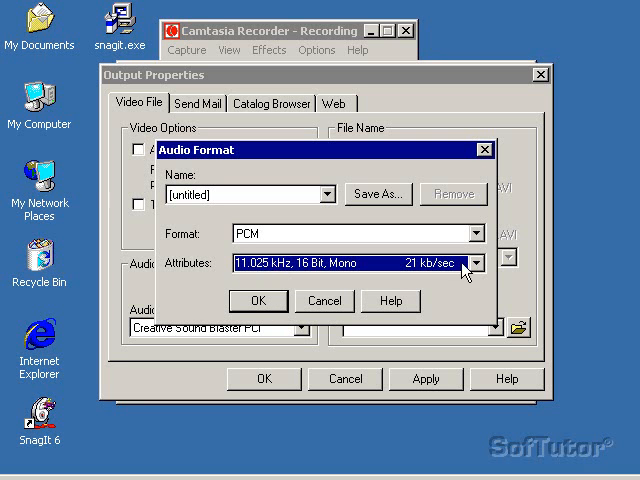
Reselect 11.025 kHz, 16 Bit, Mono PCM in the attributes list and confirm the Audio Format.
click(480, 264)
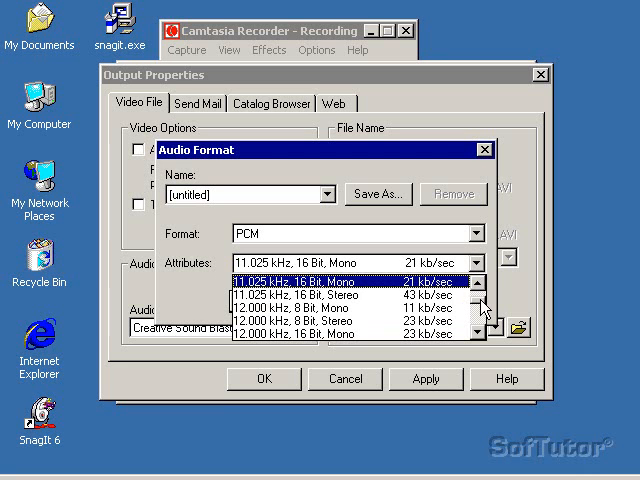
scroll(down, 3)
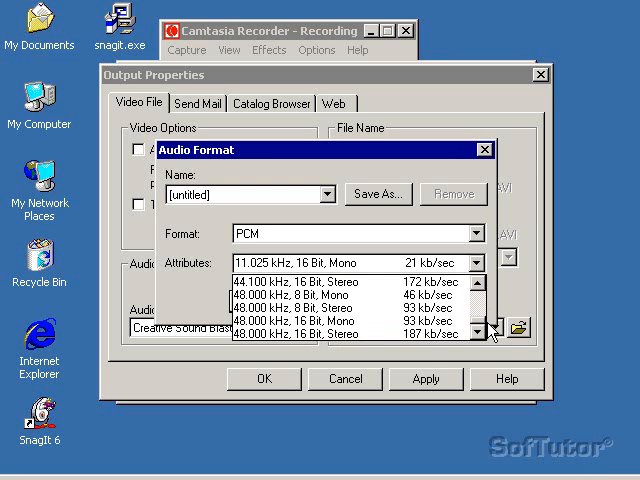
click(300, 320)
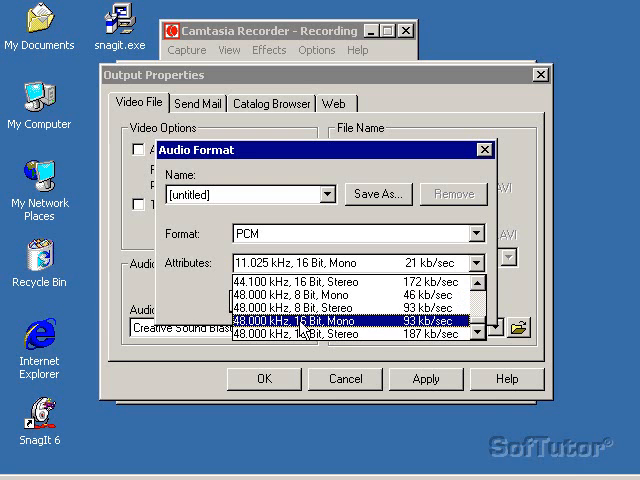
click(340, 320)
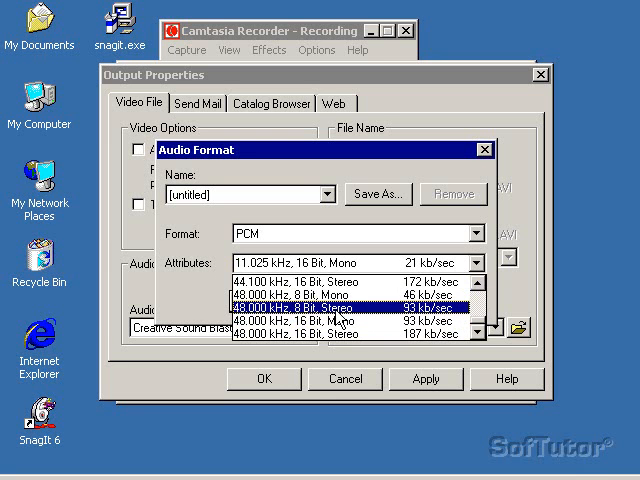
mouse_move(318, 314)
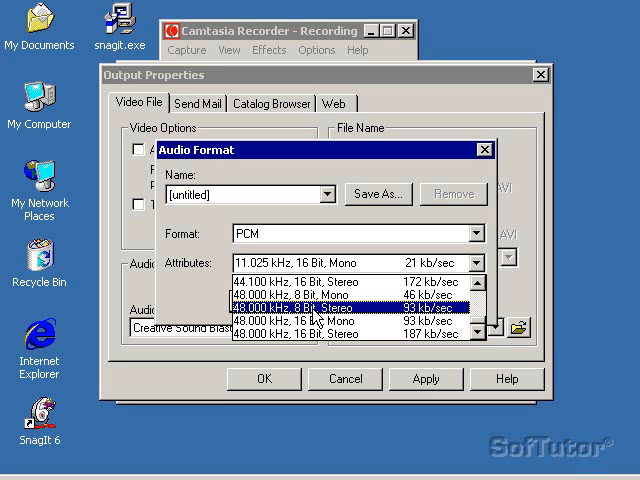
click(350, 281)
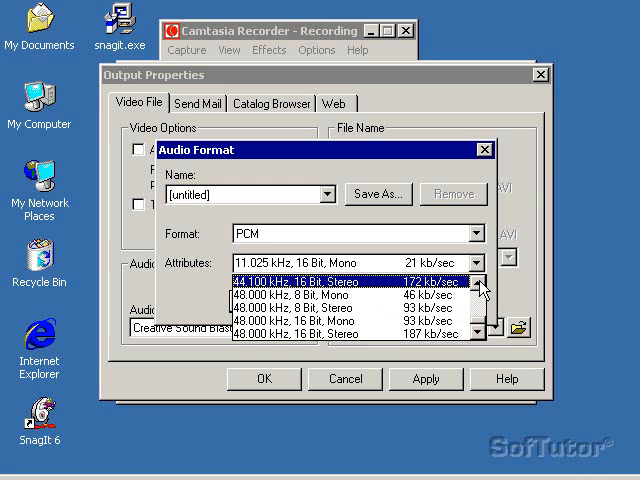
click(486, 287)
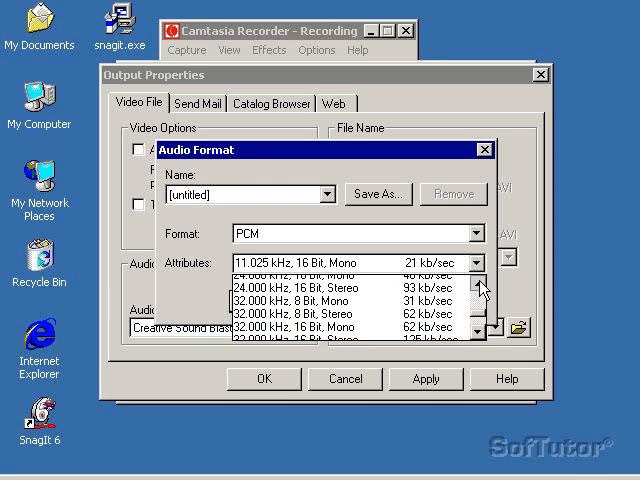
click(483, 288)
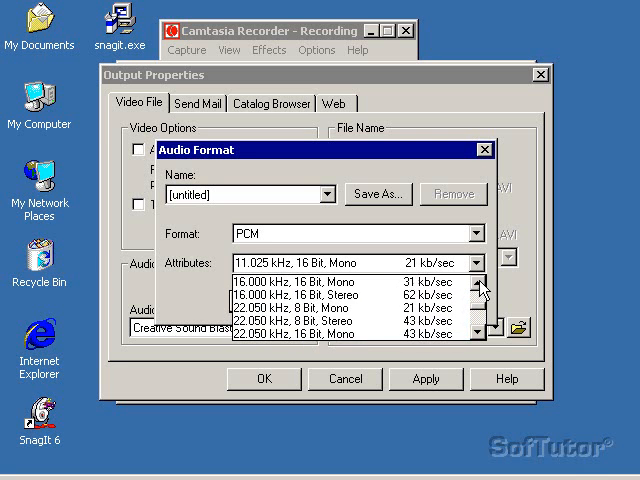
click(487, 289)
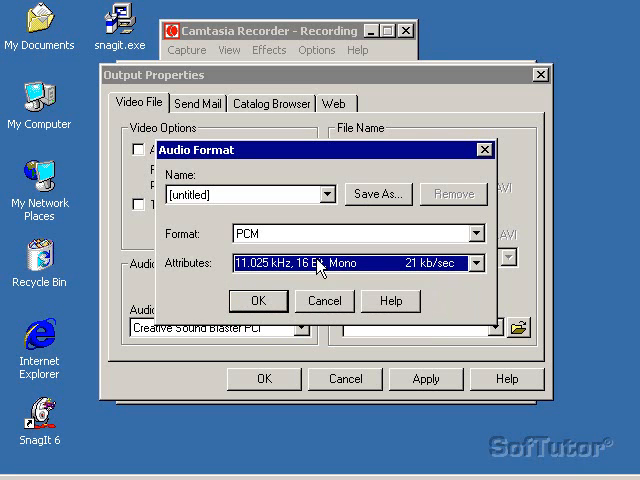
click(258, 300)
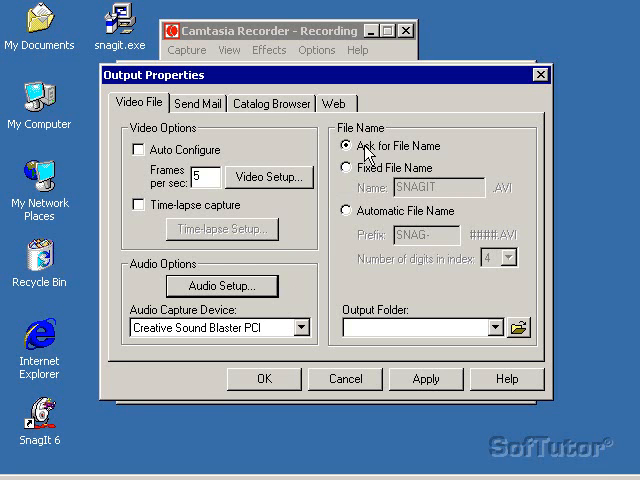
Set file naming to Automatic File Name with the prefix 'snagit-'.
click(349, 167)
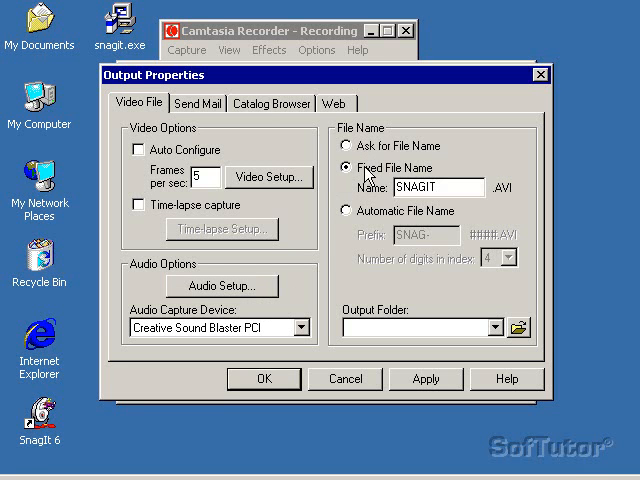
mouse_move(370, 213)
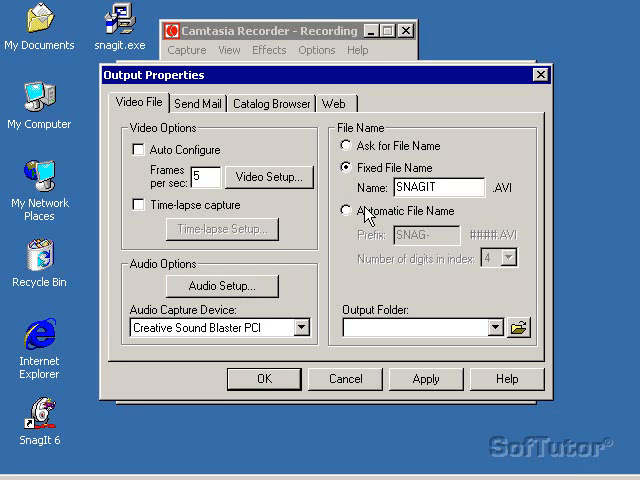
click(347, 211)
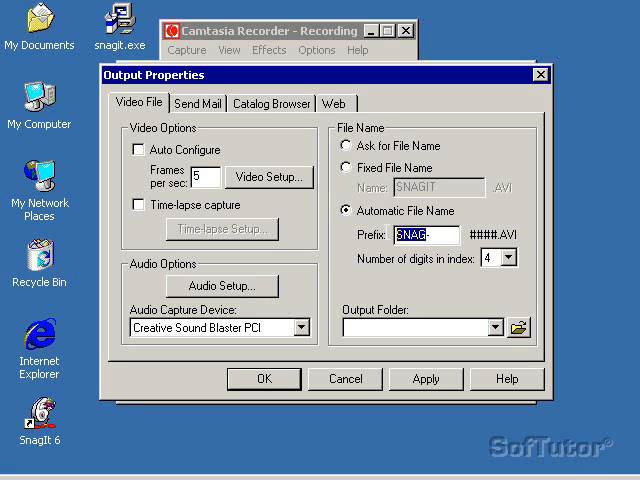
click(423, 234)
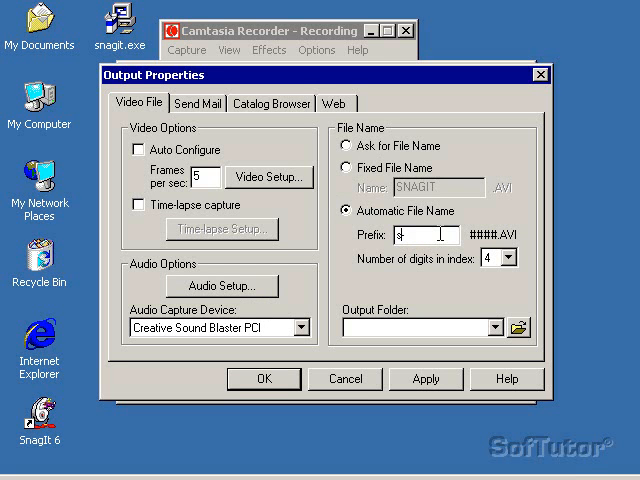
text(snagit-)
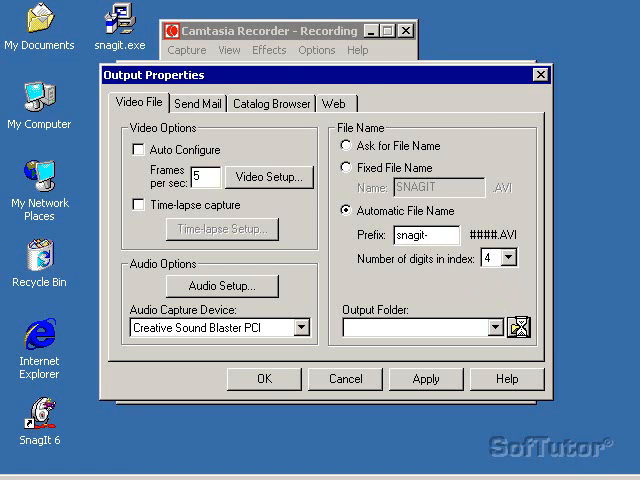
Browse the folder tree to My Documents for the video output folder.
click(518, 327)
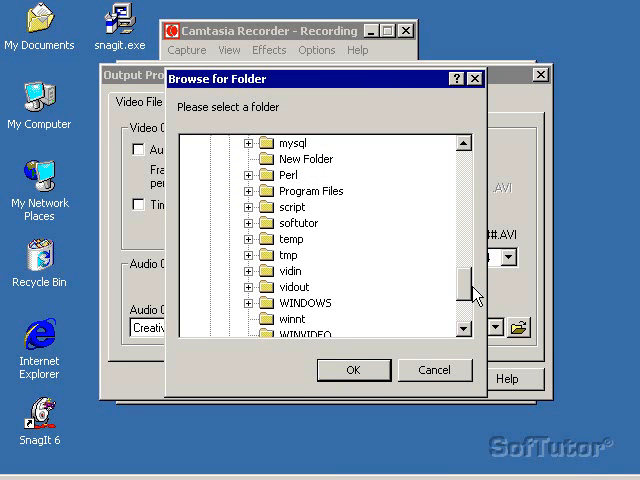
scroll(down, 3)
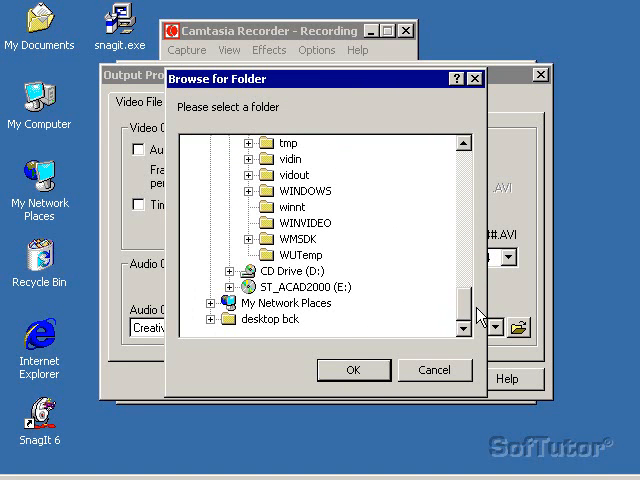
scroll(down, 3)
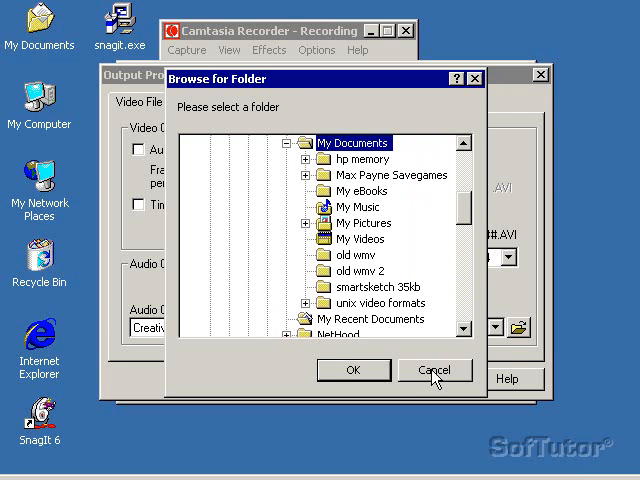
click(436, 370)
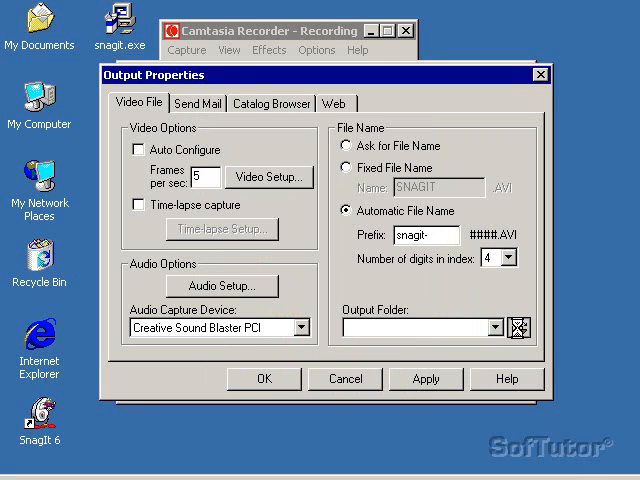
Point output to C:\Documents and Settings, then apply and confirm the snagit-0000.avi settings.
click(518, 328)
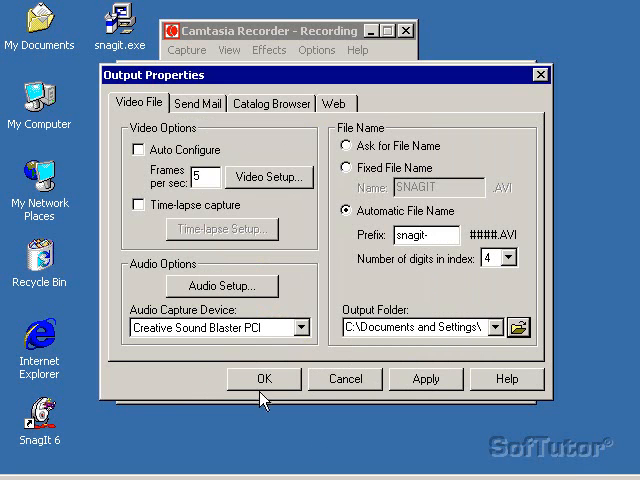
mouse_move(425, 379)
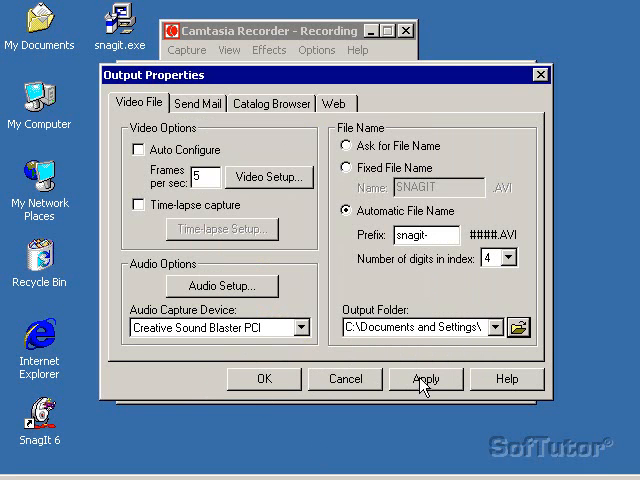
click(425, 378)
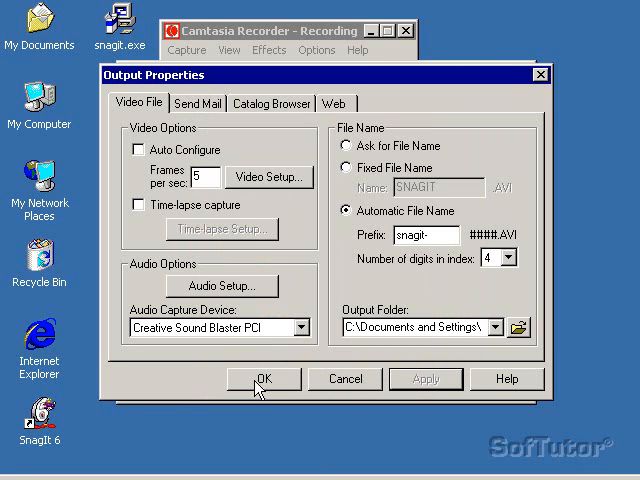
click(264, 379)
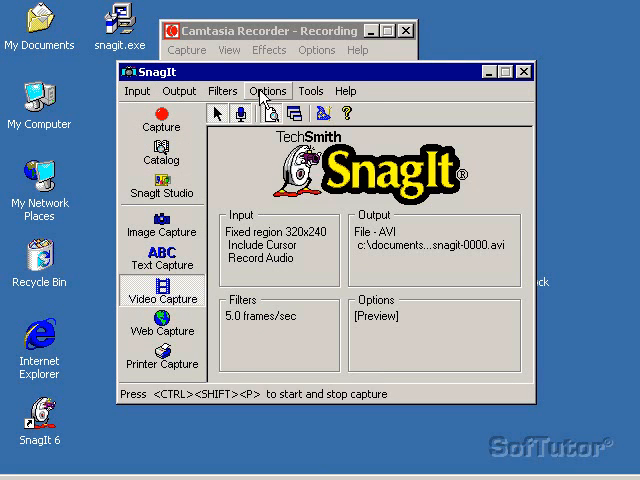
Enable Boost priority during capture and Hide capture rectangle in Video Preferences, then confirm.
click(267, 91)
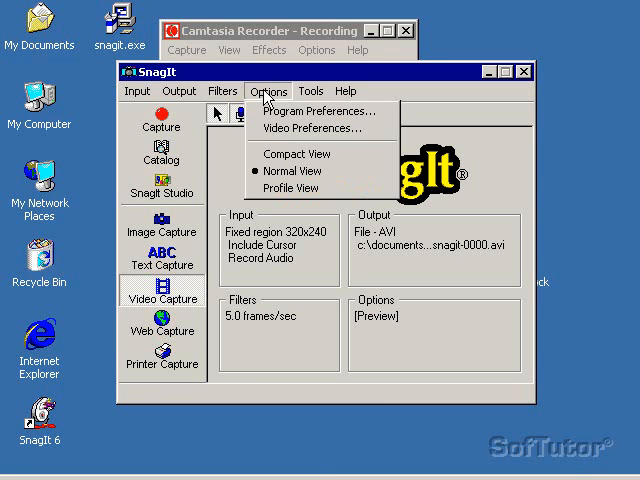
mouse_move(315, 128)
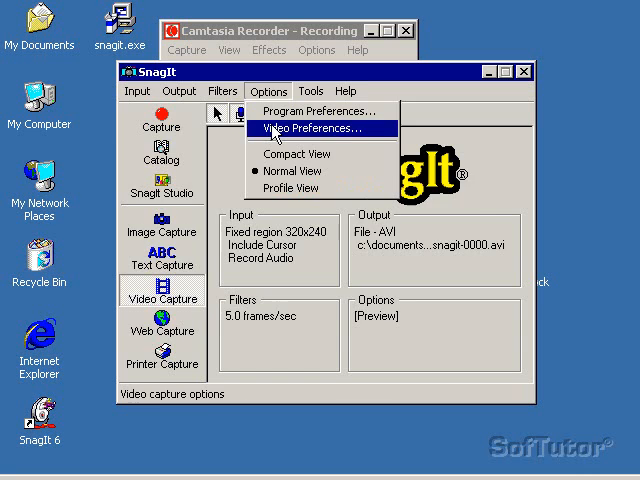
click(313, 128)
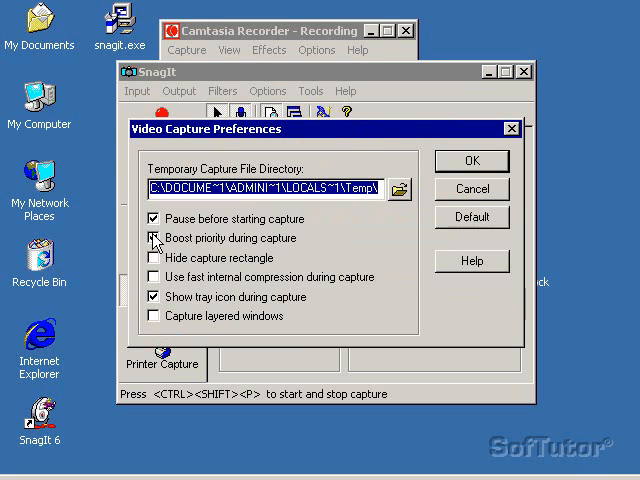
click(153, 238)
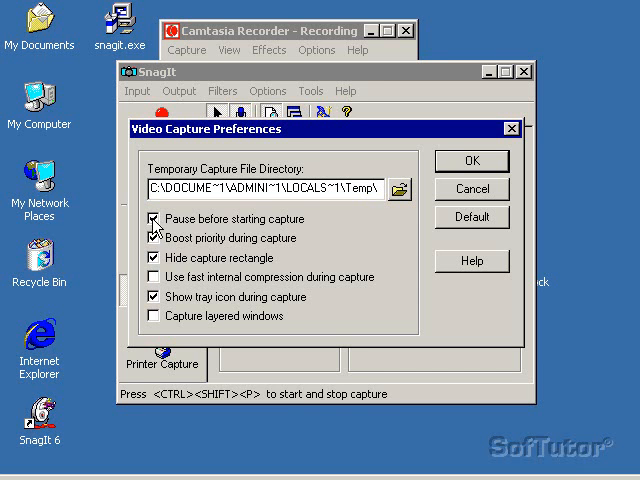
mouse_move(156, 230)
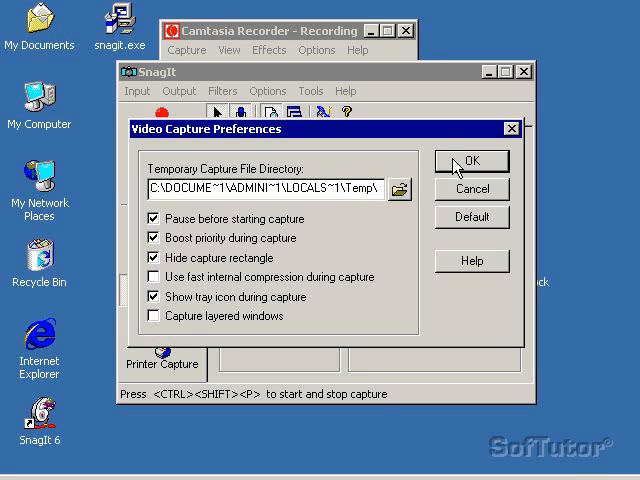
click(470, 160)
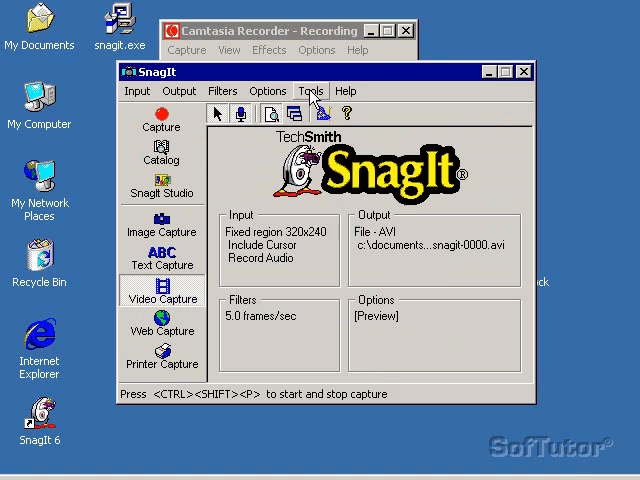
Review the Hotkeys, Program Options and Notifications preference tabs without changes, then close.
click(266, 90)
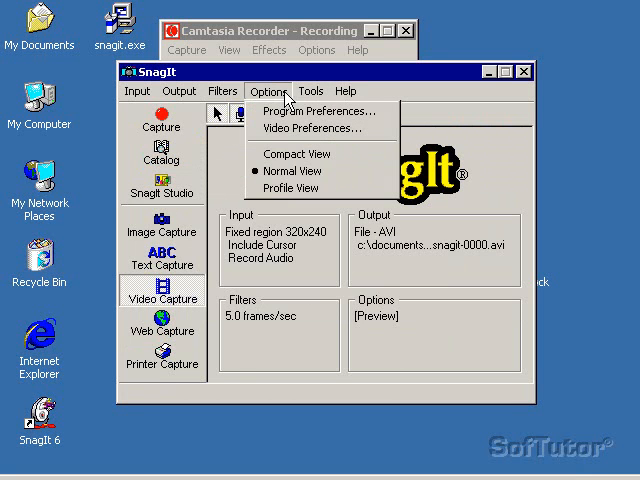
mouse_move(289, 115)
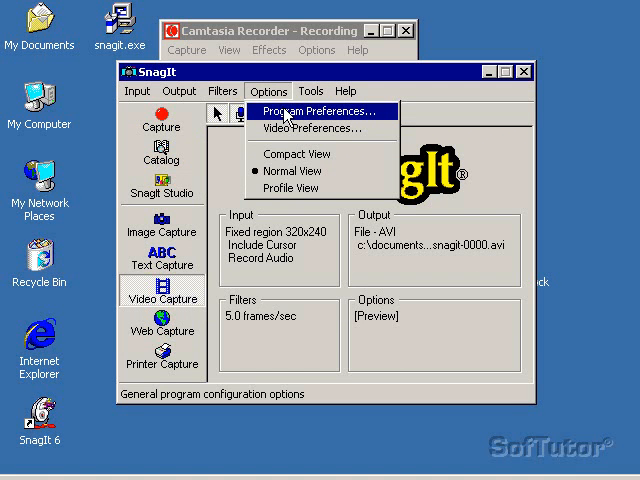
click(312, 111)
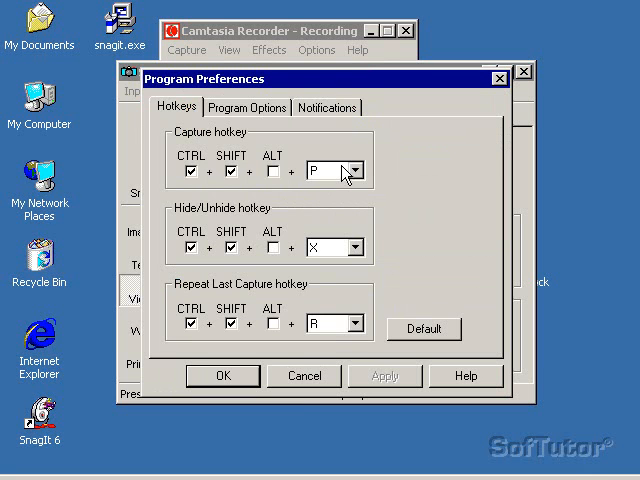
mouse_move(222, 258)
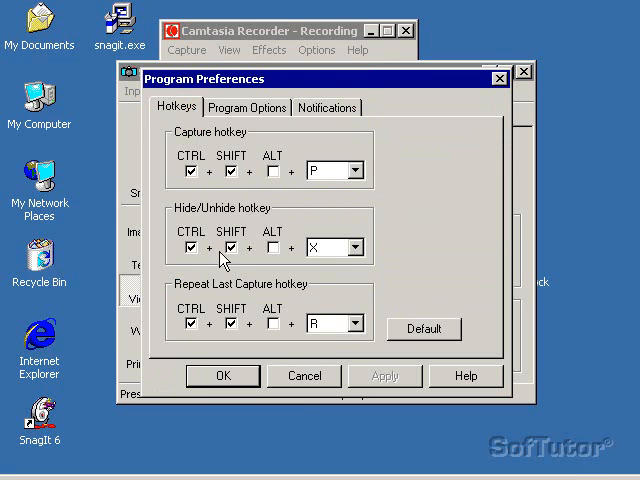
mouse_move(327, 281)
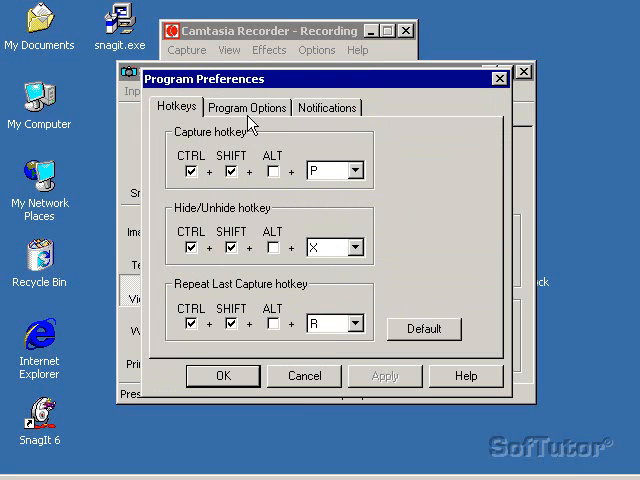
mouse_move(372, 291)
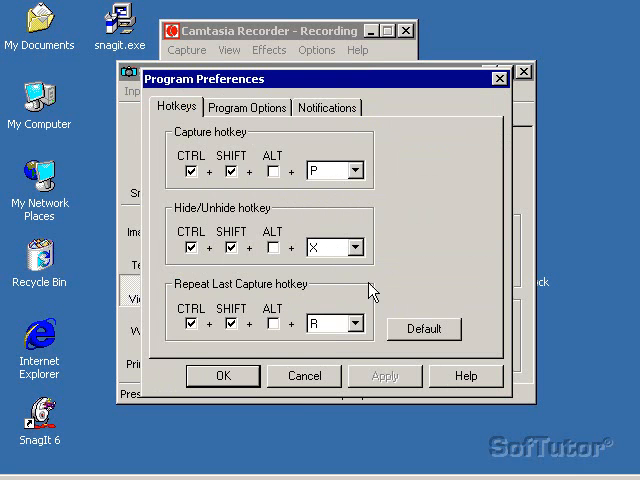
click(247, 107)
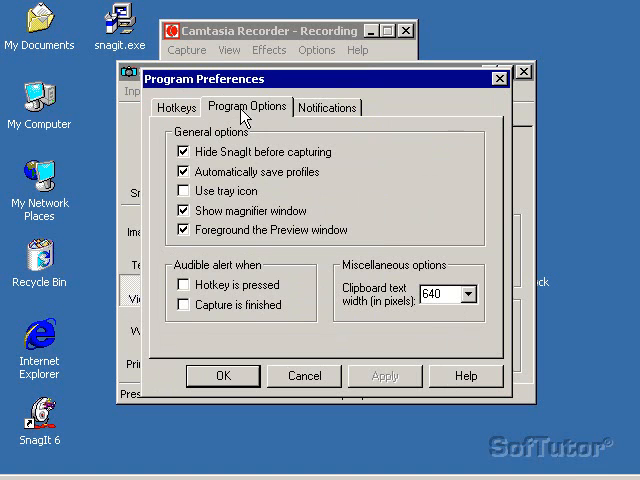
mouse_move(197, 160)
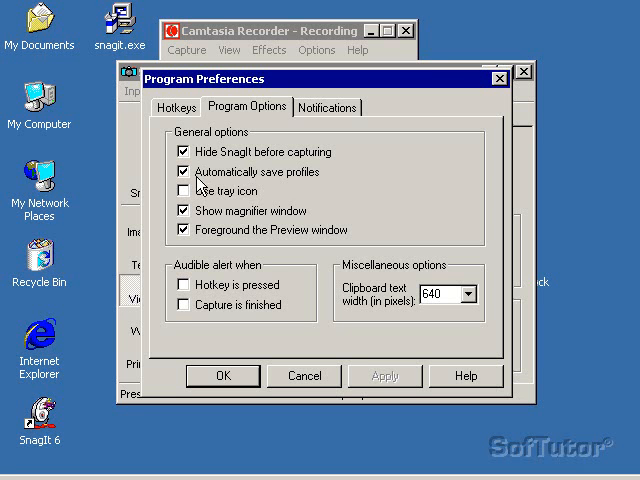
mouse_move(203, 190)
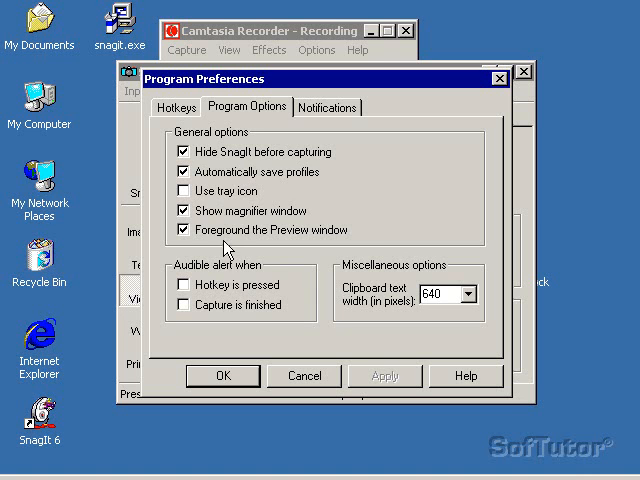
click(327, 107)
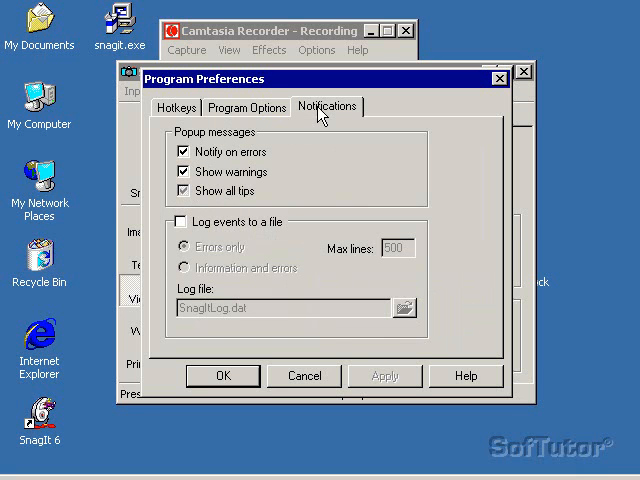
mouse_move(213, 147)
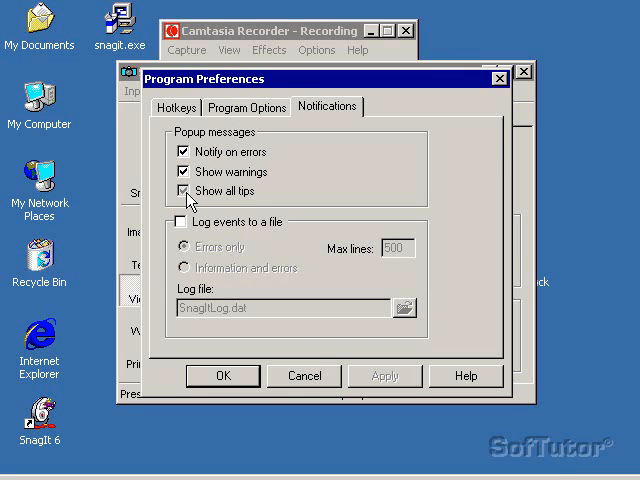
click(223, 376)
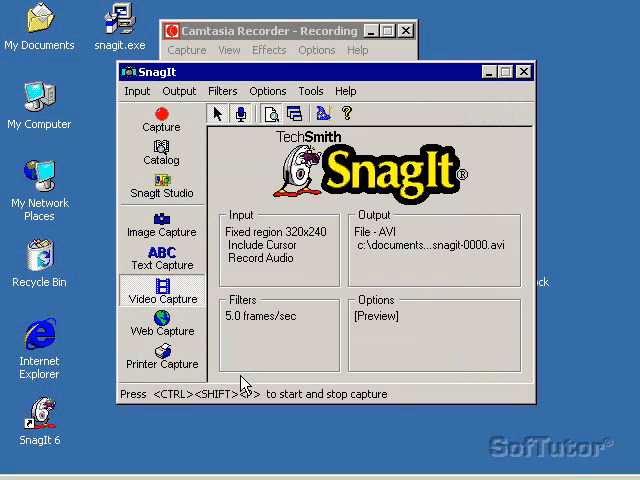
click(311, 91)
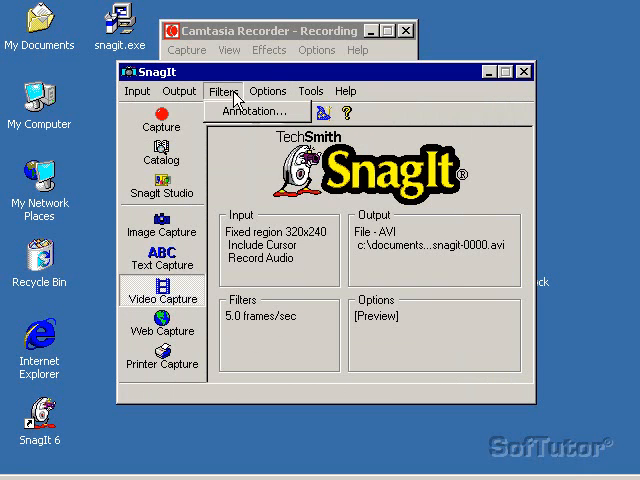
click(179, 91)
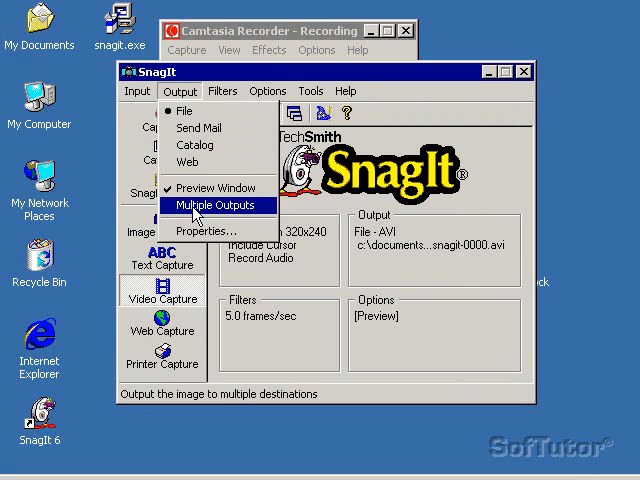
click(207, 230)
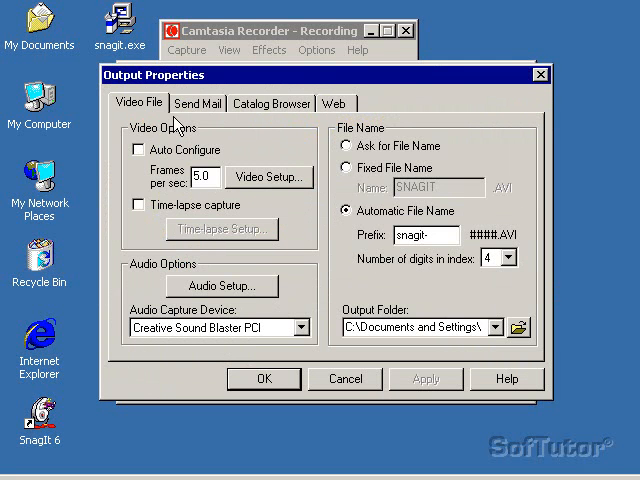
mouse_move(262, 378)
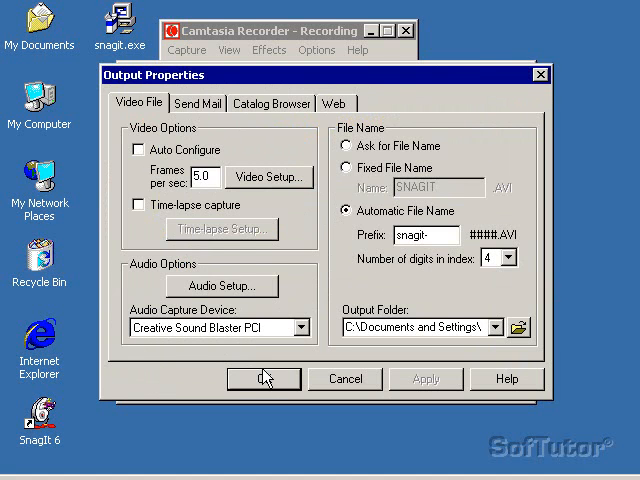
click(263, 379)
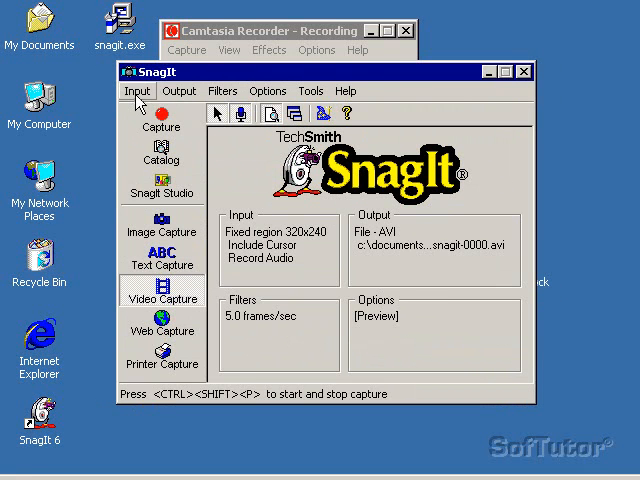
click(139, 91)
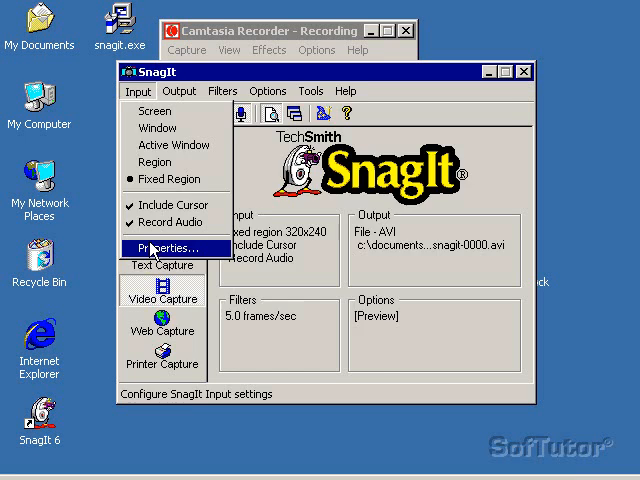
click(167, 248)
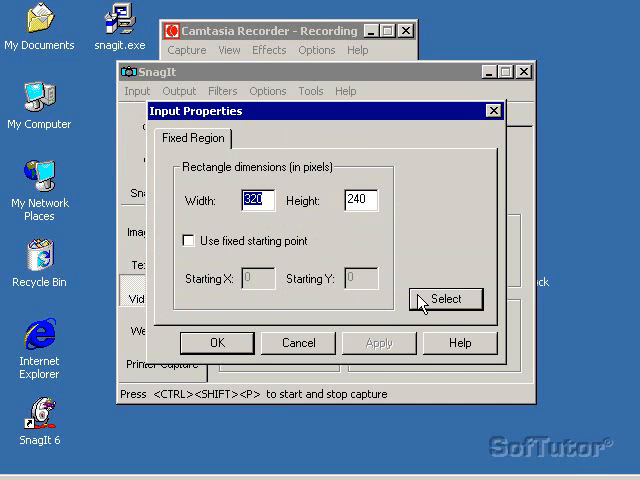
click(216, 342)
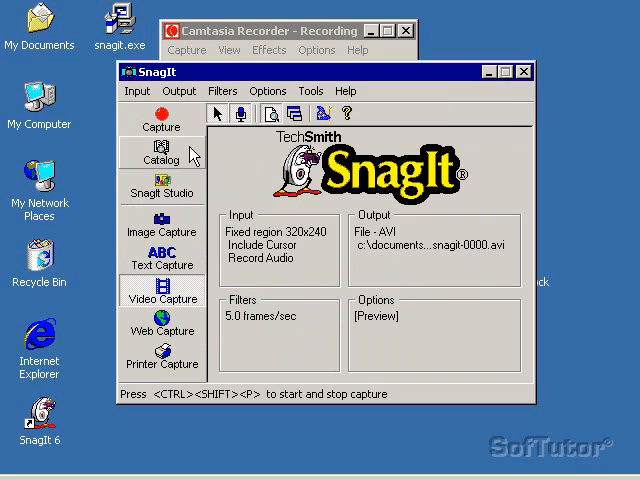
Set the video capture input to the full Screen instead of the fixed region.
click(138, 91)
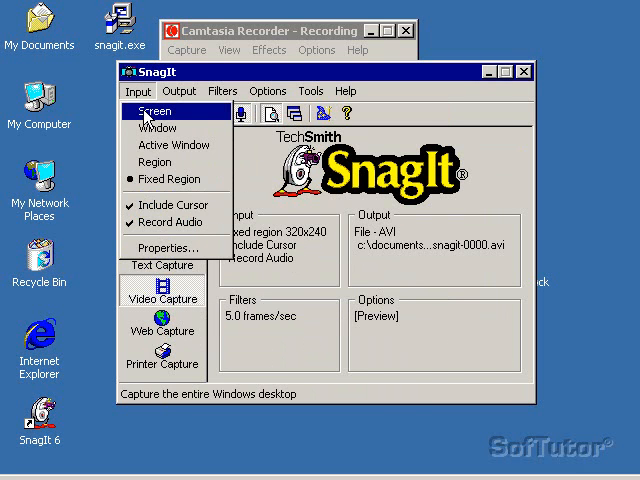
click(158, 111)
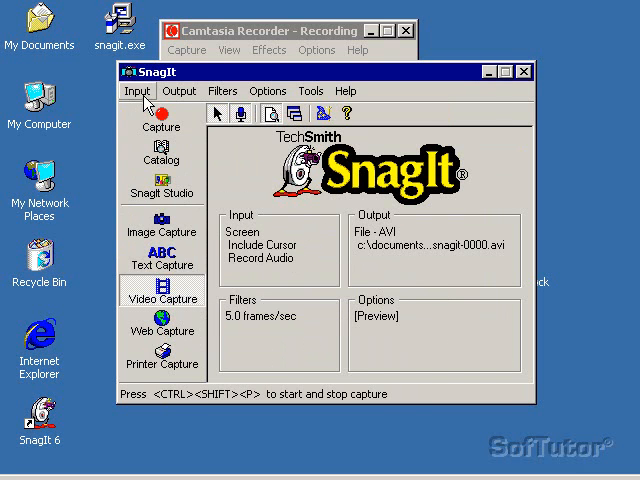
click(137, 91)
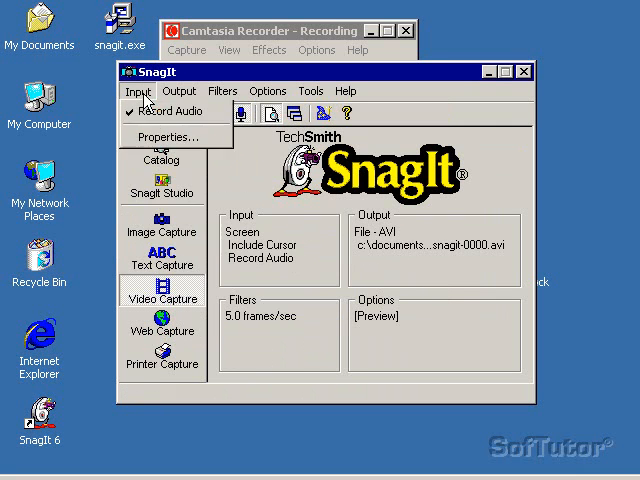
Look over the Output, Filters, Options and Tools menus without changing anything.
click(180, 91)
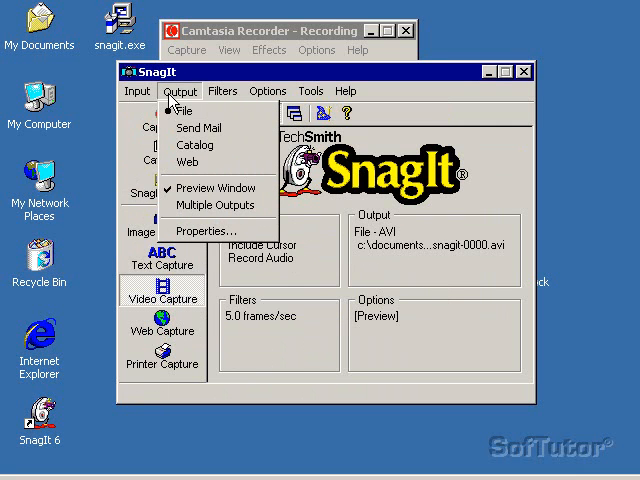
click(222, 91)
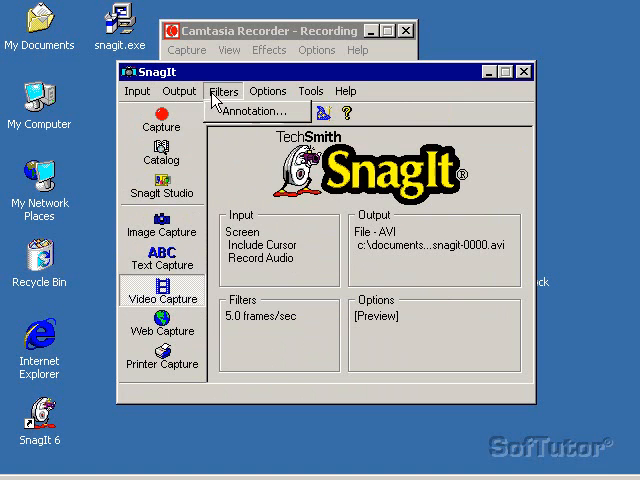
click(266, 90)
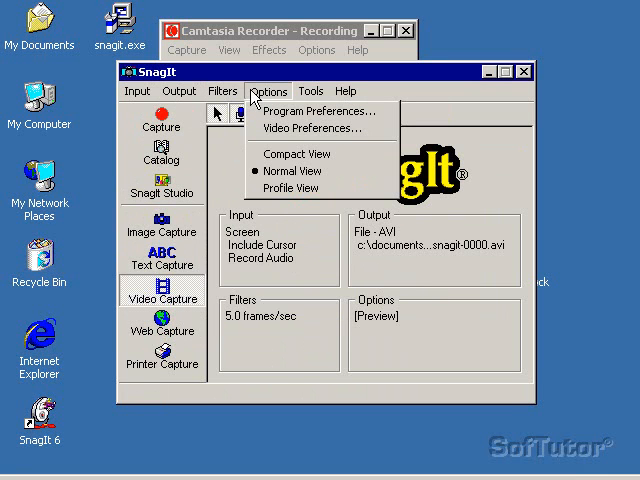
click(311, 91)
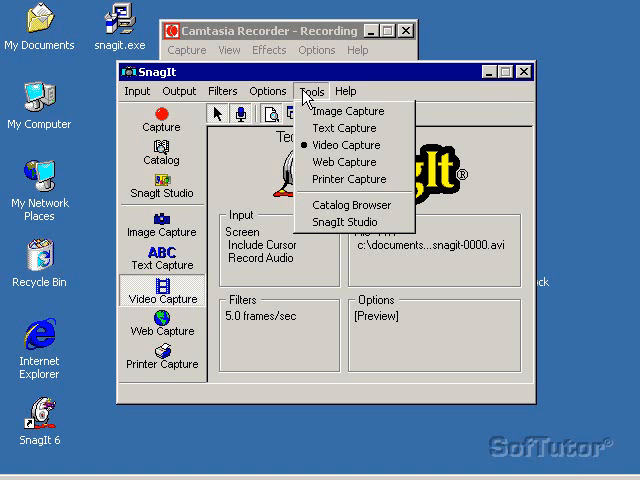
click(346, 91)
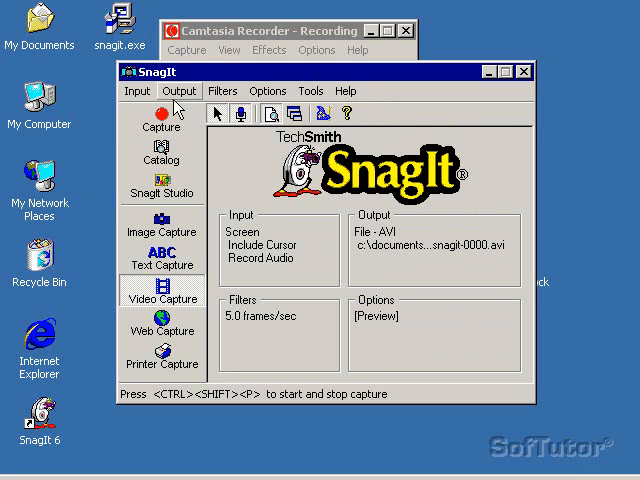
mouse_move(160, 118)
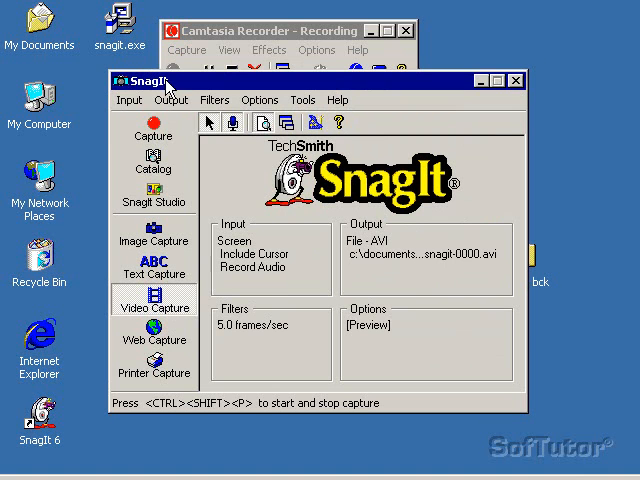
mouse_move(268, 140)
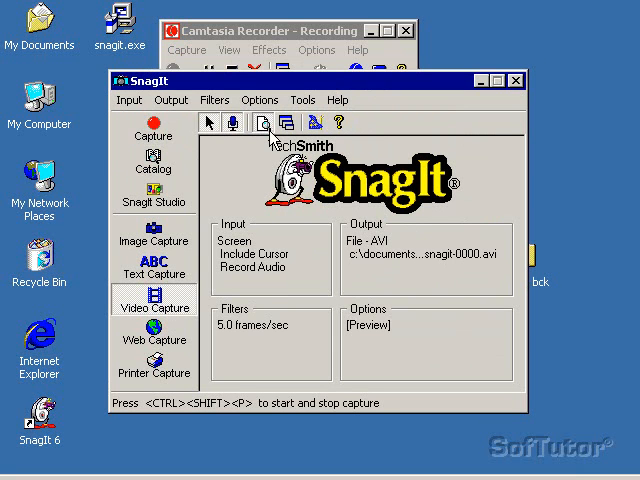